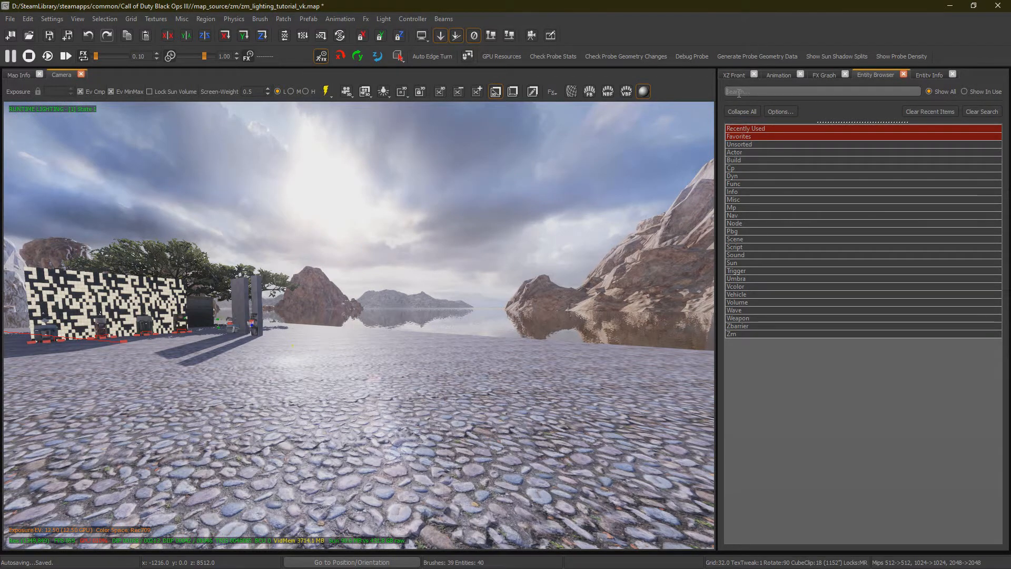
# Filter the Entity Browser for 'fog' and place a volume > worldfog brush in the map.
pyautogui.write('fog')
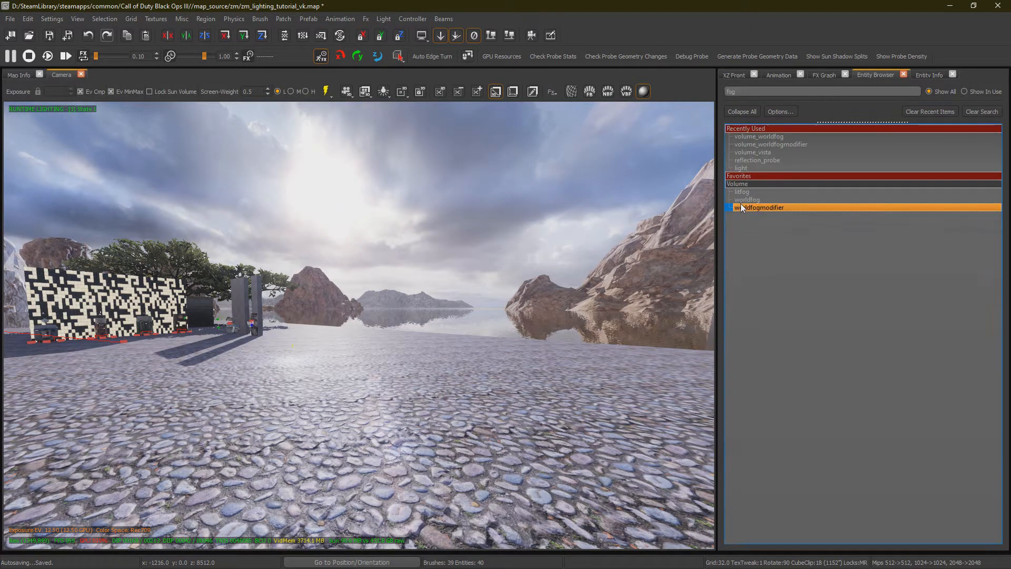
pyautogui.click(747, 199)
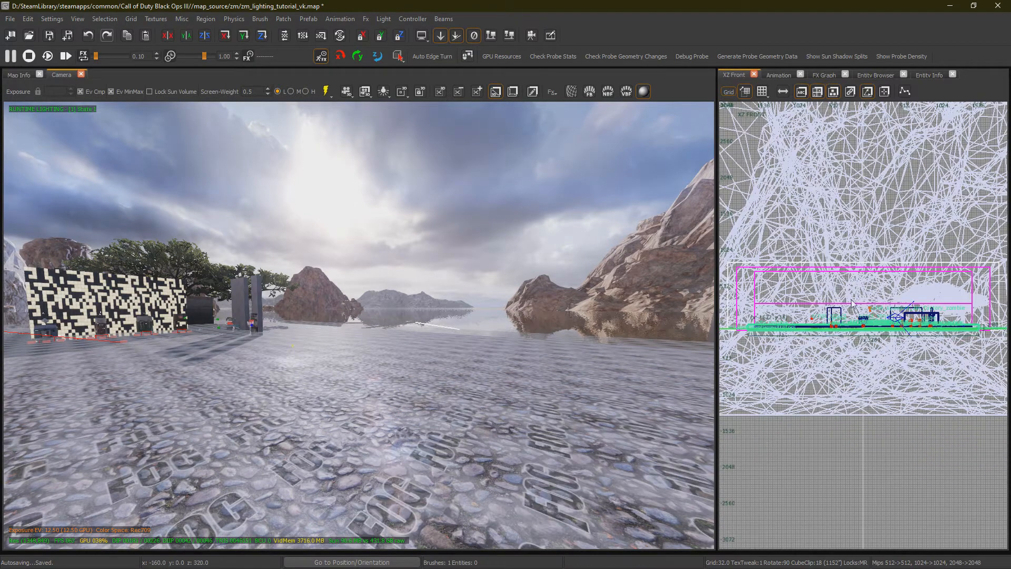
# Uncheck DISABLE_FOG on the fog volume and set fsi_1 to mp_chinatown.
pyautogui.click(928, 75)
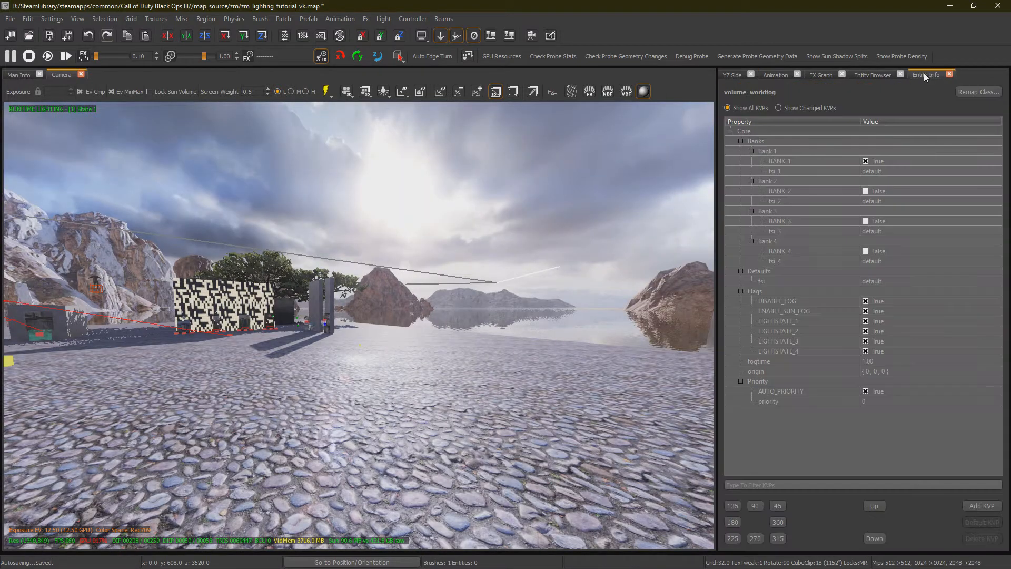
pyautogui.click(777, 301)
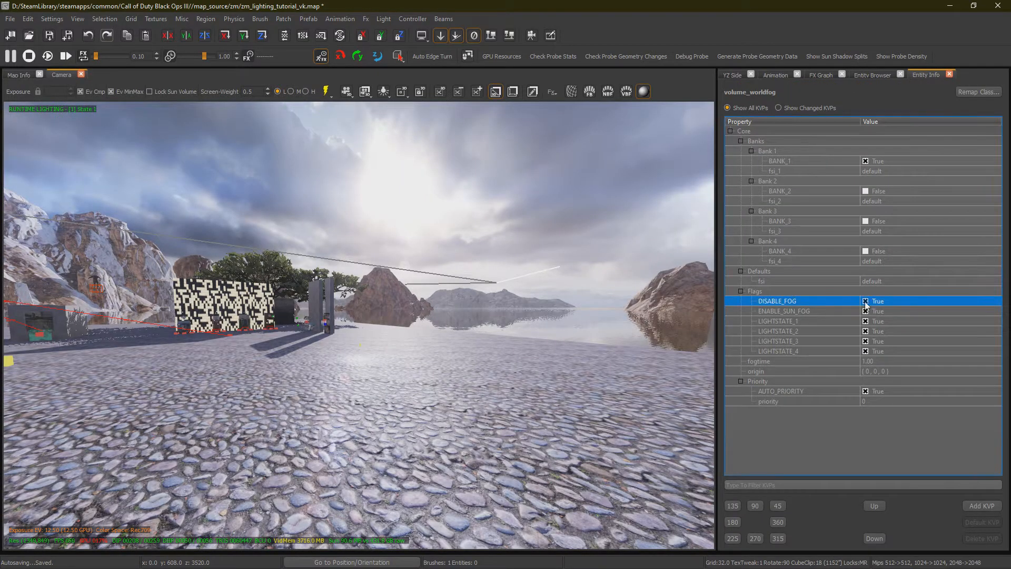
pyautogui.click(865, 300)
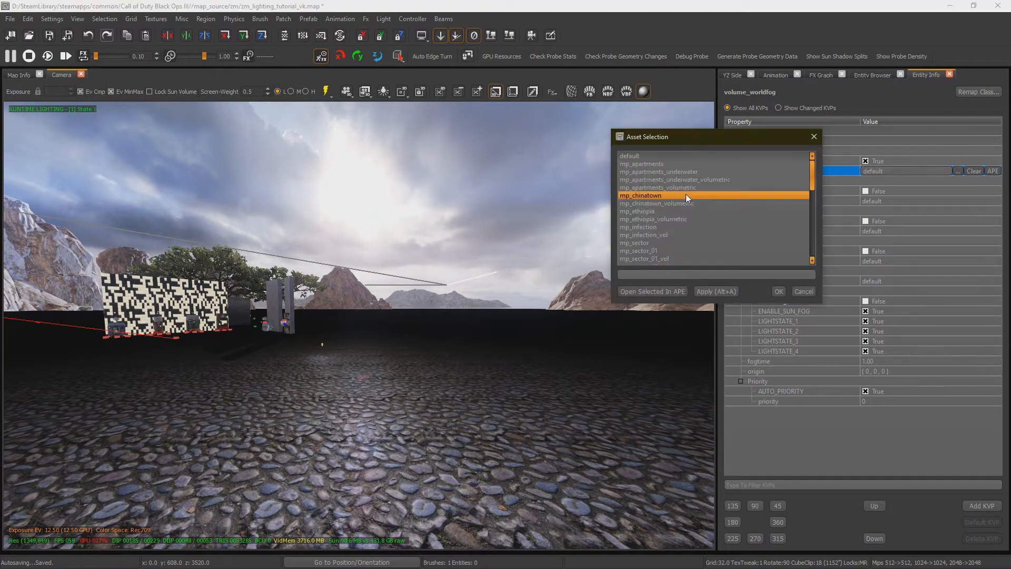
pyautogui.click(778, 290)
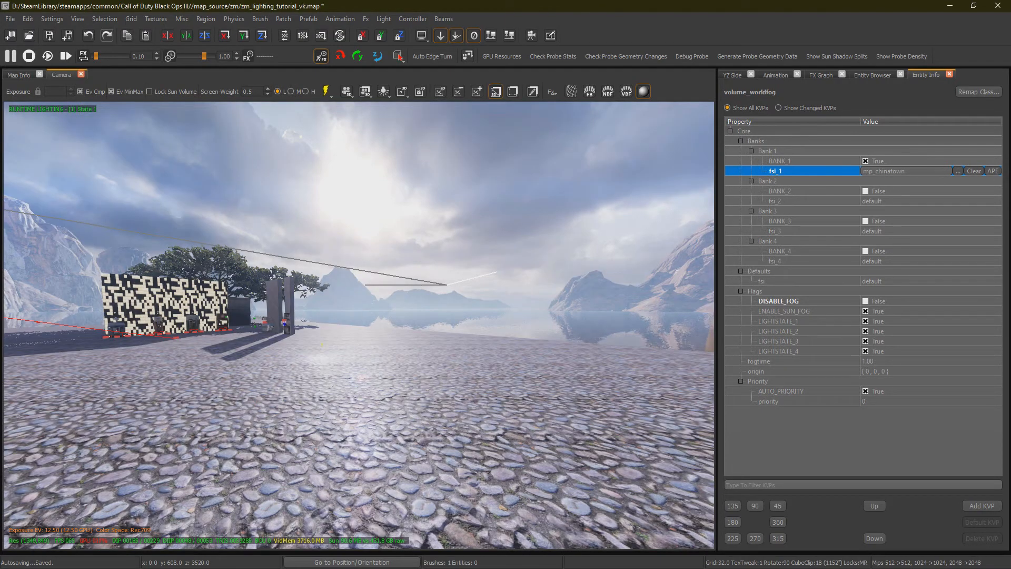
pyautogui.click(957, 171)
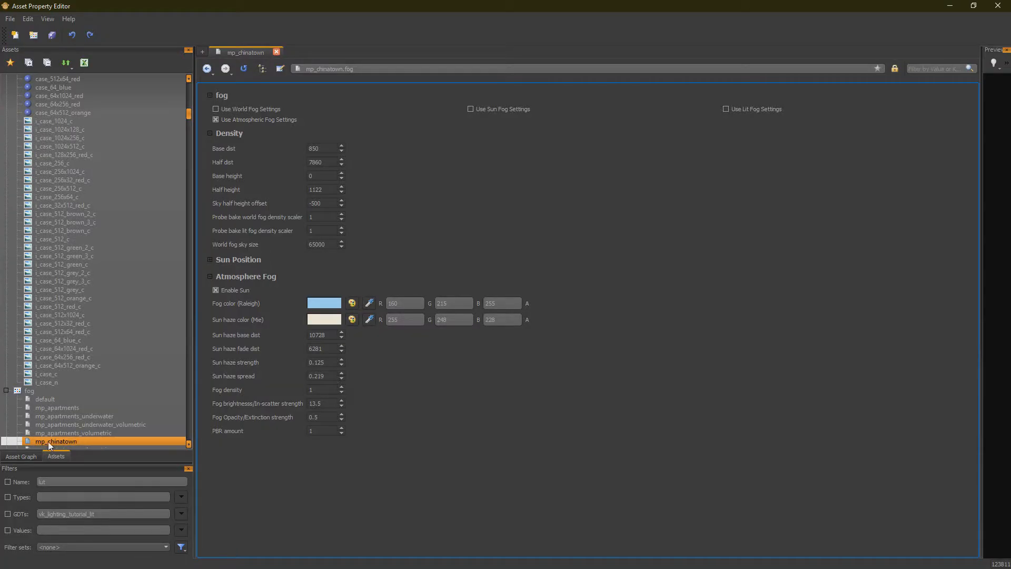
# Copy mp_chinatown into vk_lighting_tutorial_lit as vk_lightingtutorial_awfog and open it.
pyautogui.rightClick(55, 442)
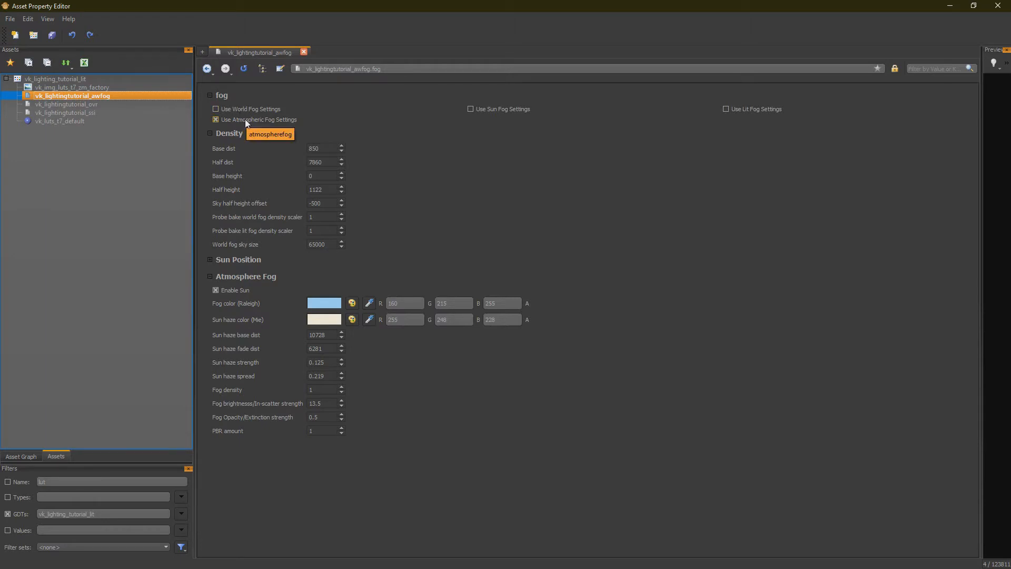
pyautogui.moveTo(226, 111)
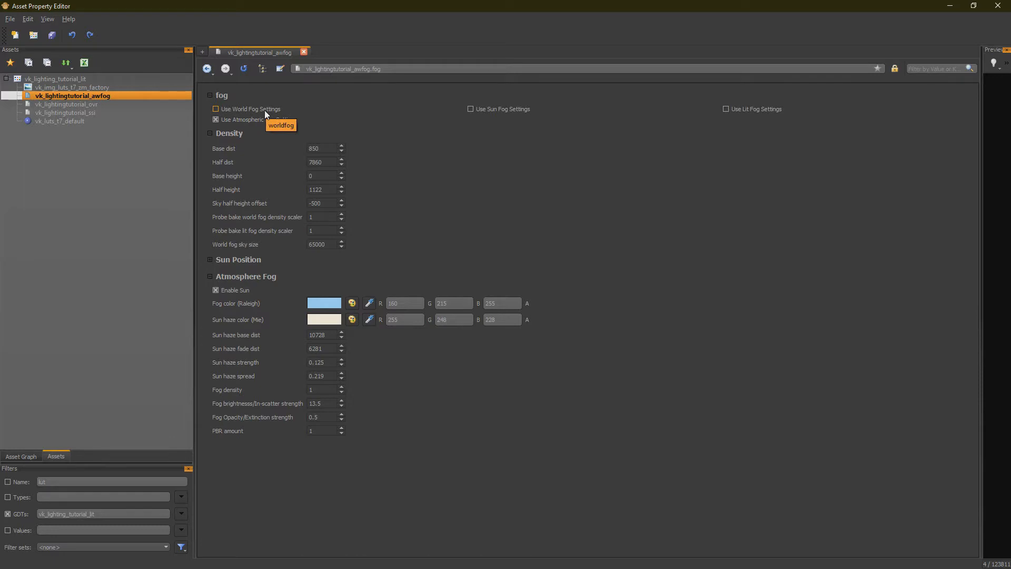
pyautogui.moveTo(259, 126)
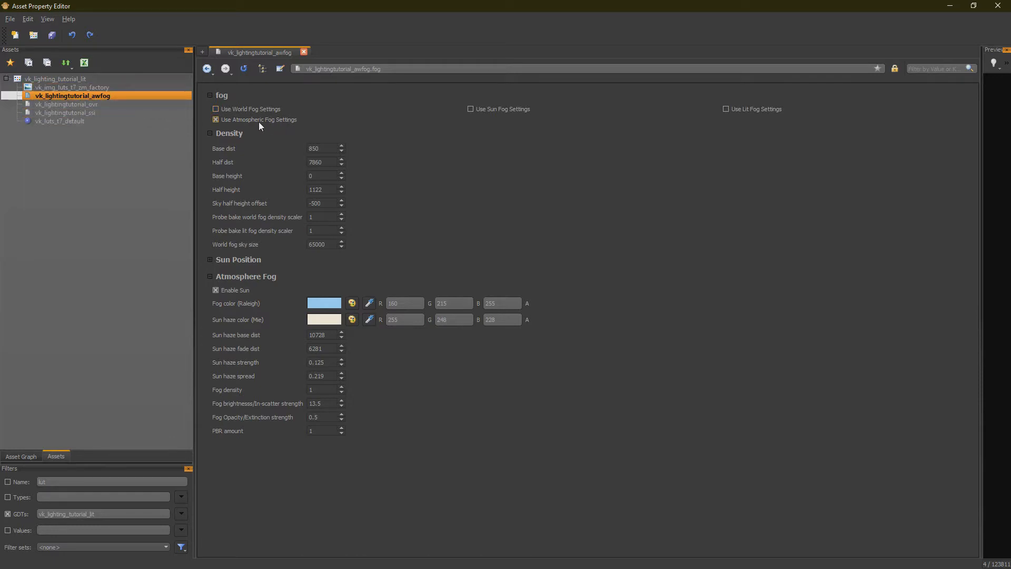
pyautogui.moveTo(259, 119)
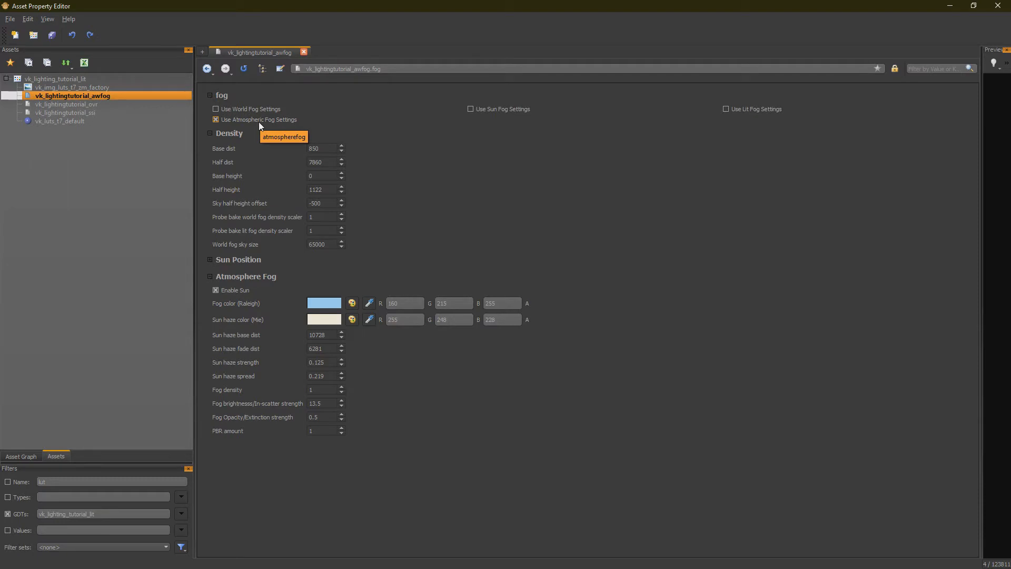
pyautogui.moveTo(260, 127)
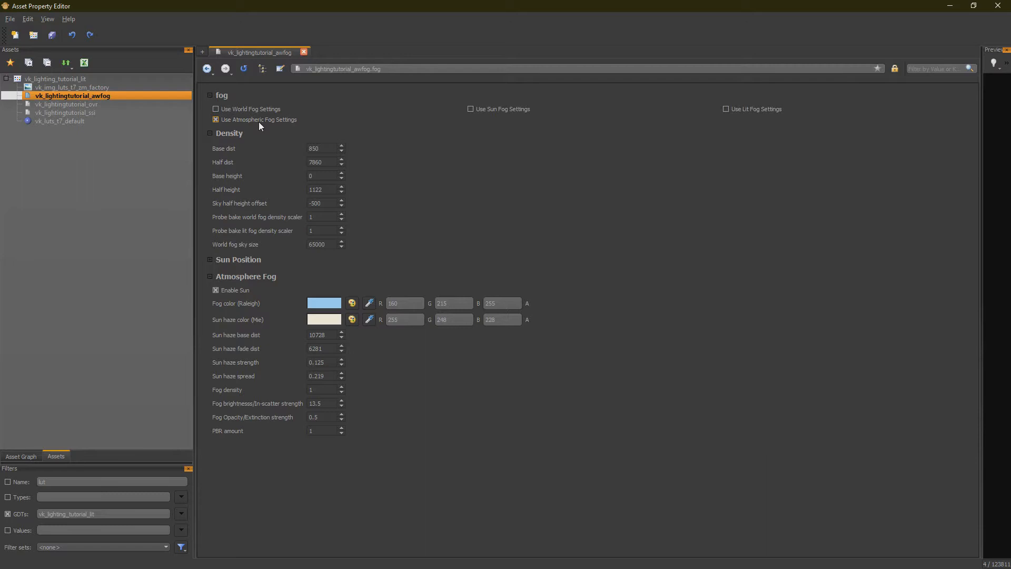
# Check 'Use World Fog Settings' and dock APE beside the Radiant camera window.
pyautogui.click(215, 108)
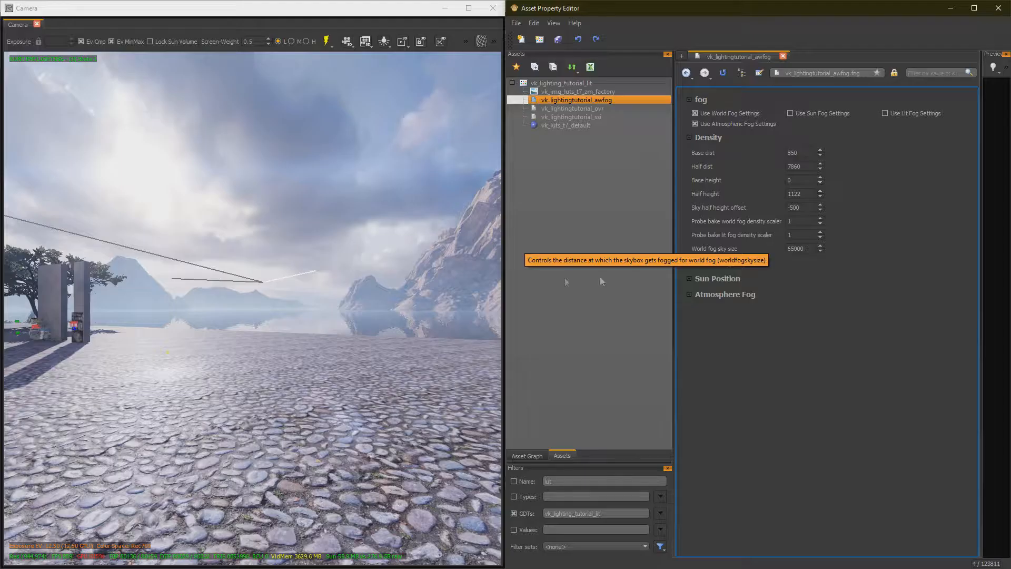
pyautogui.click(705, 137)
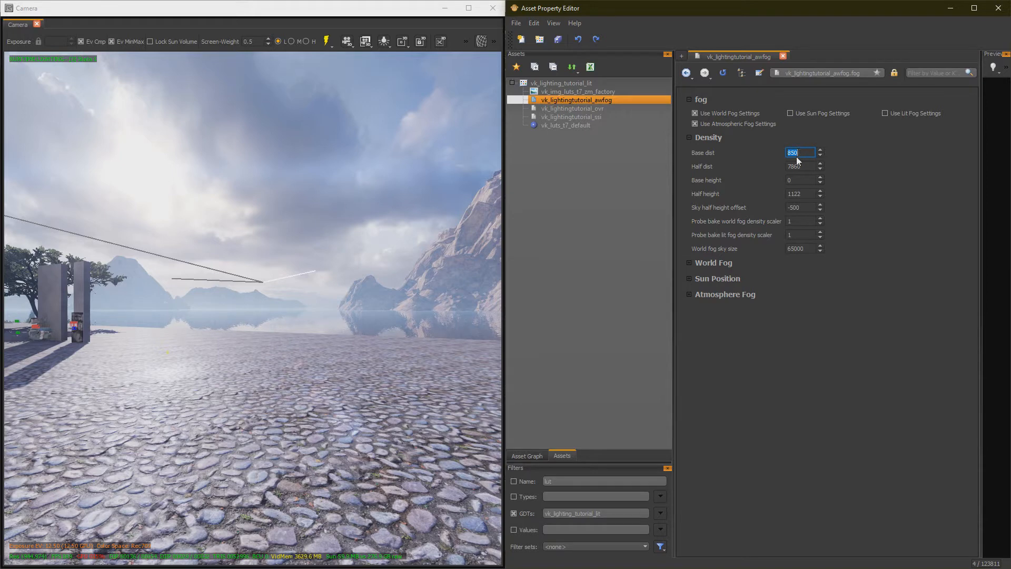
# Set Density Base dist to 25 and Half dist to 50.
pyautogui.click(799, 166)
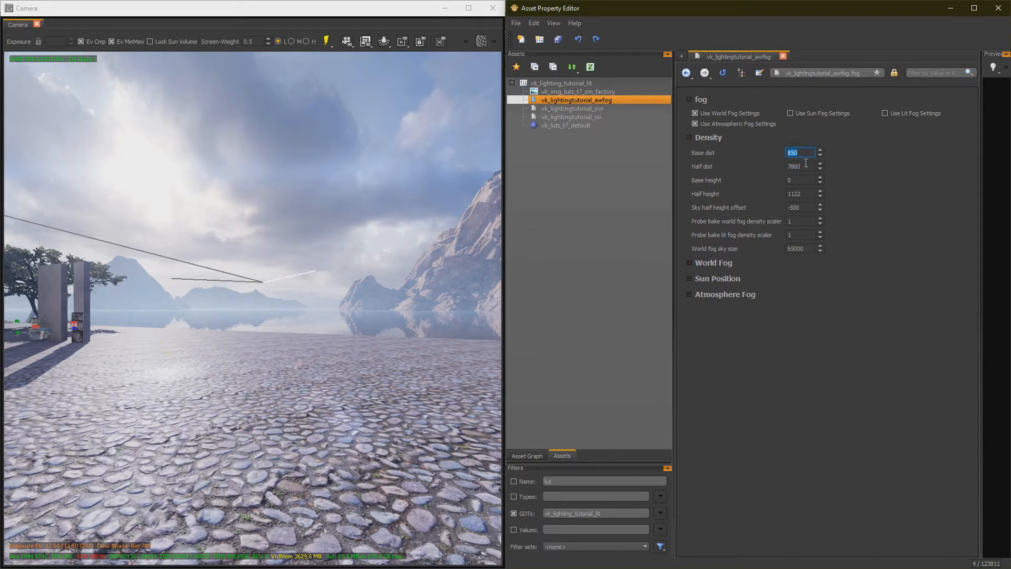
pyautogui.write('0')
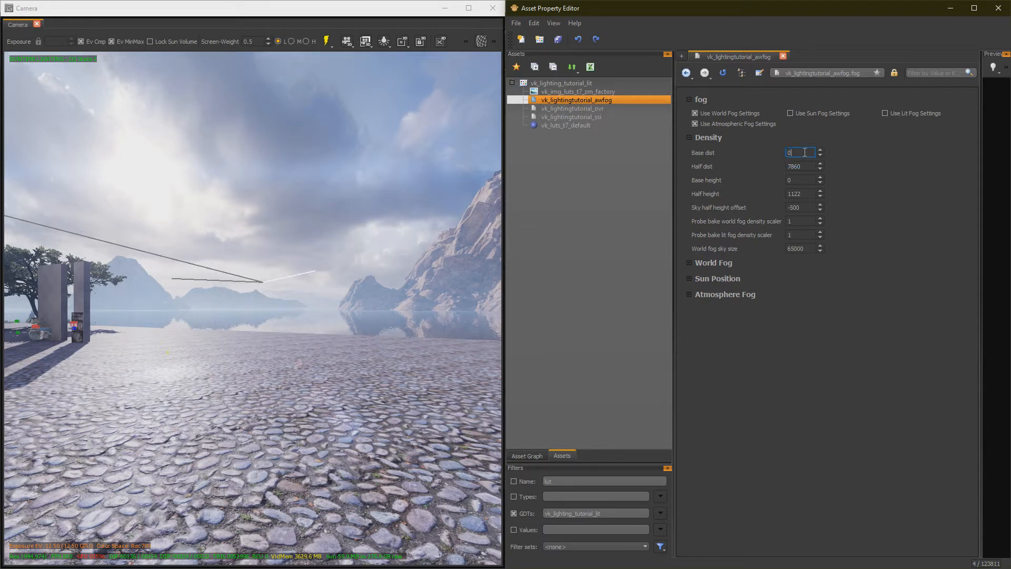
pyautogui.click(799, 167)
pyautogui.write('50')
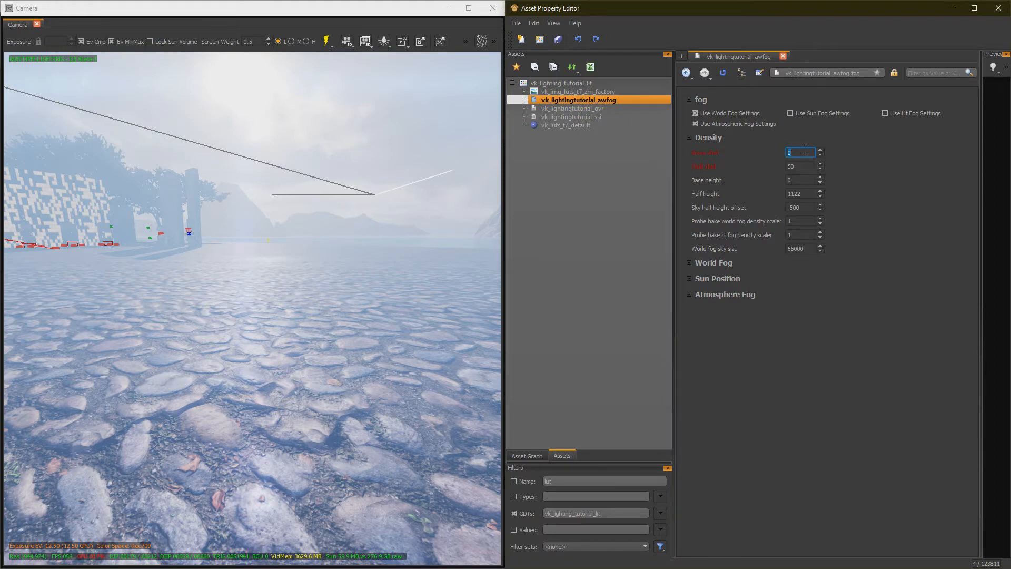
pyautogui.write('25')
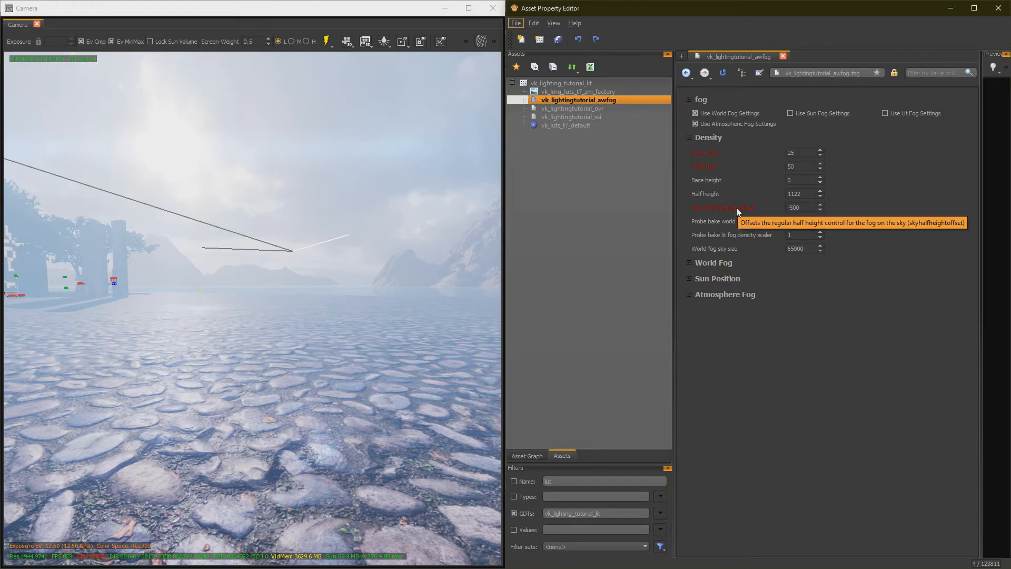
# Set Sky half height offset to 0, Base dist to 2048 and Half dist to 8192.
pyautogui.click(799, 207)
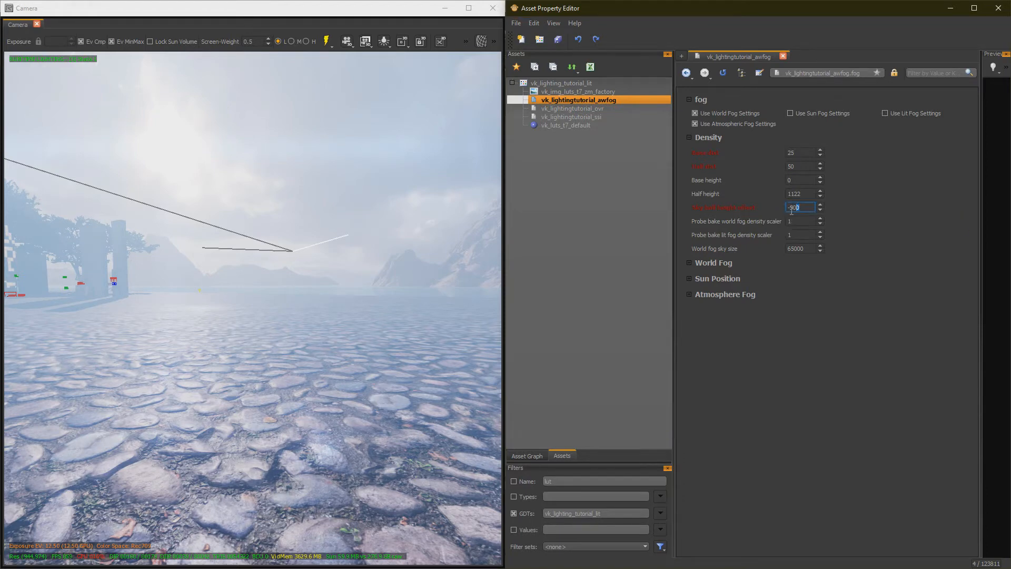
pyautogui.write('-2048')
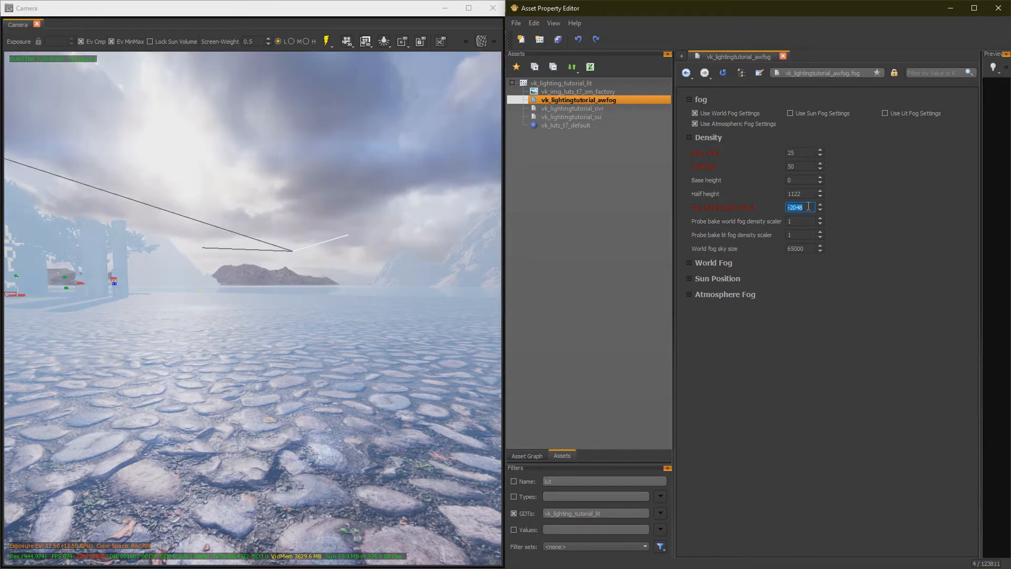
pyautogui.write('2048')
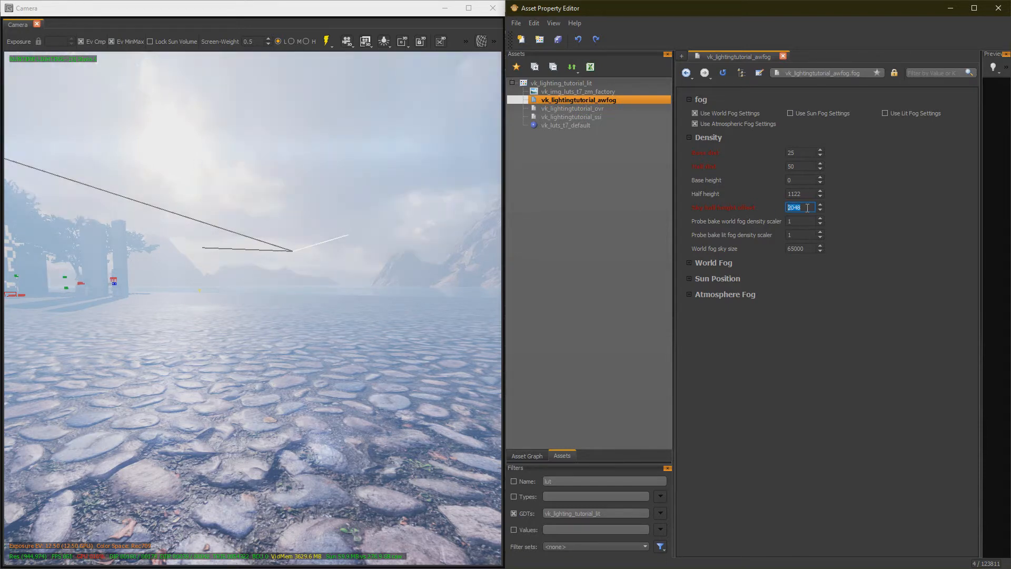
pyautogui.write('0')
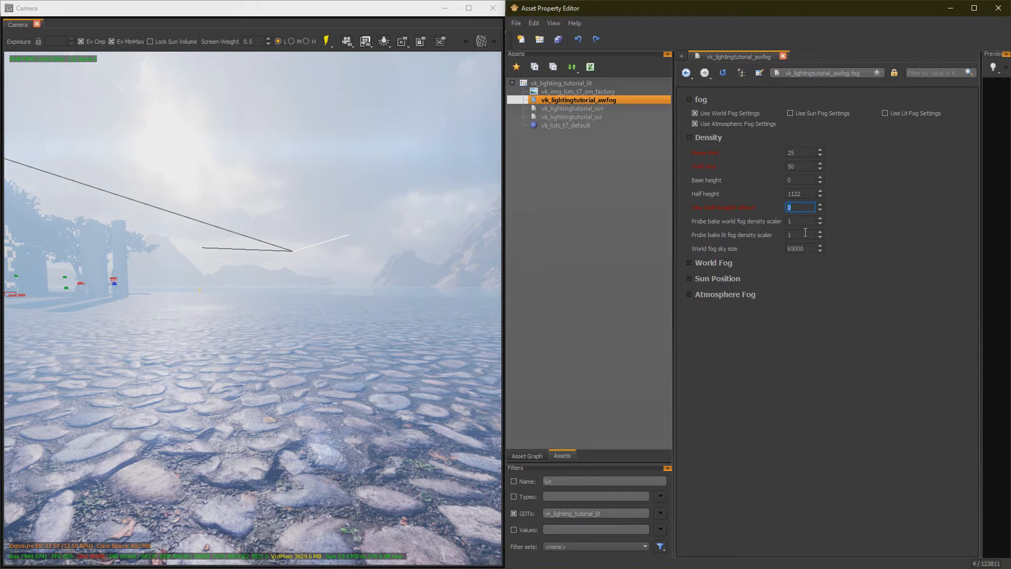
pyautogui.click(800, 248)
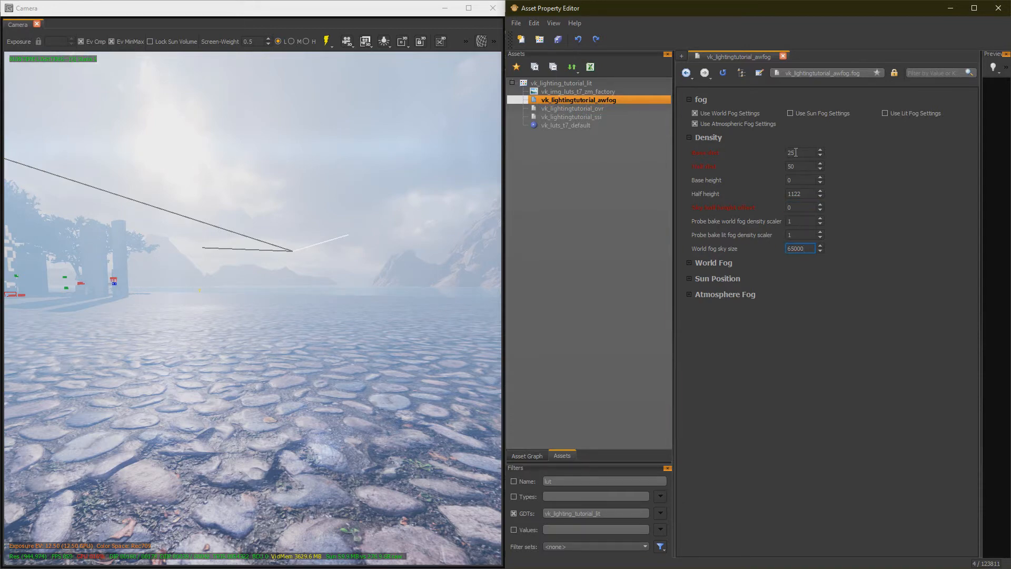
pyautogui.write('204')
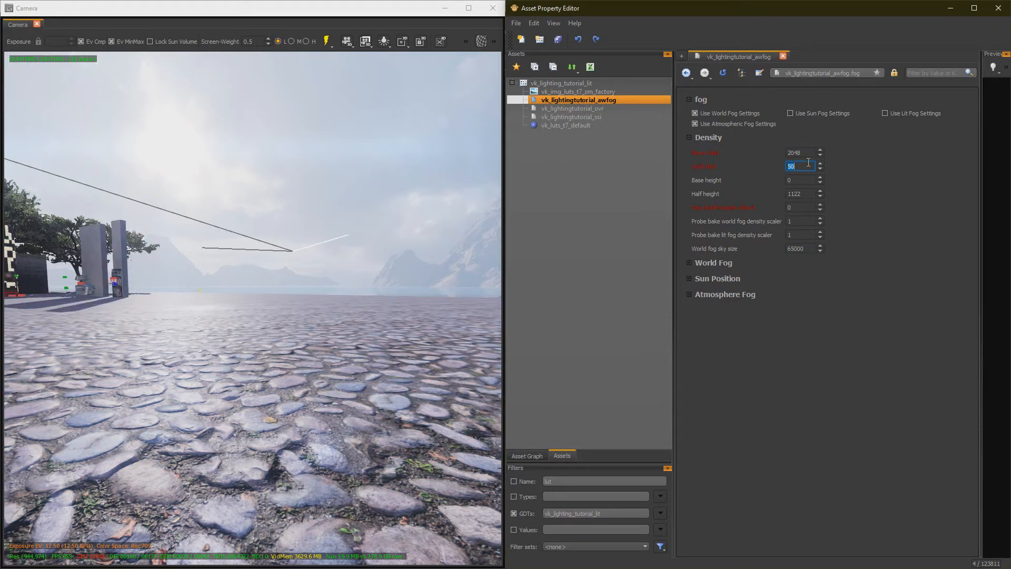
pyautogui.write('8192')
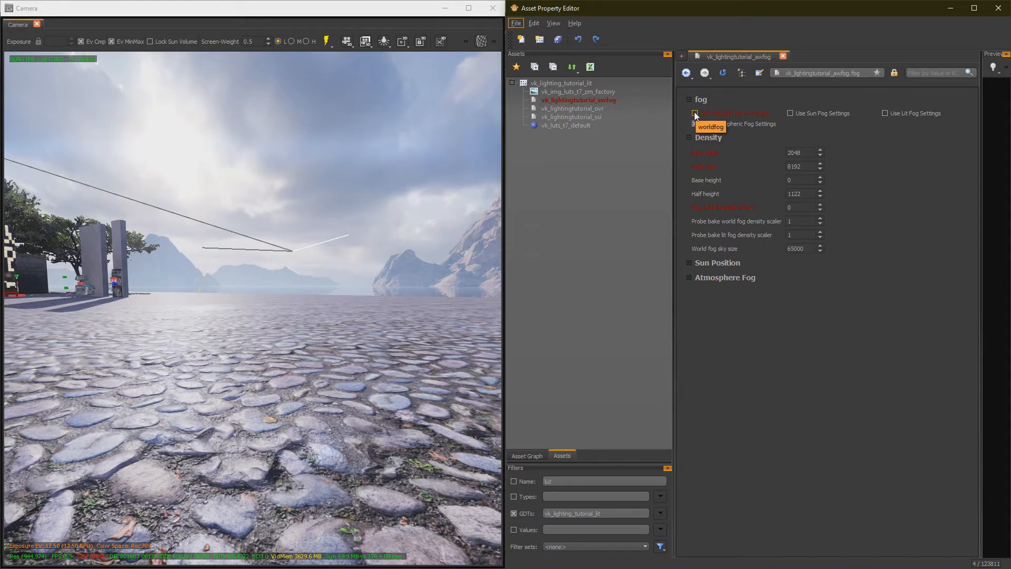
# Uncheck world fog settings and expand the Sun Position and Atmosphere Fog sections.
pyautogui.click(695, 113)
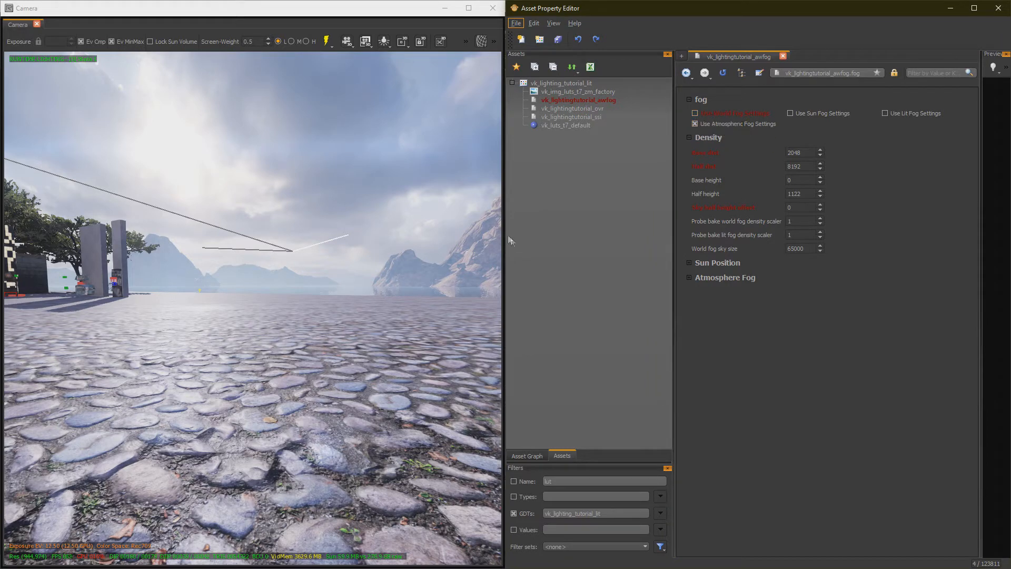
pyautogui.click(689, 262)
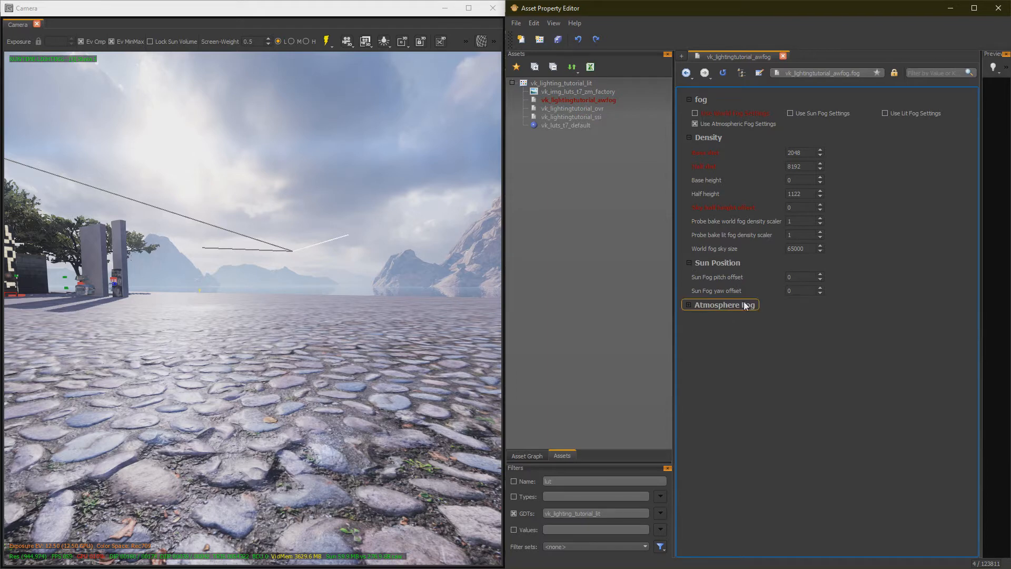
pyautogui.click(719, 304)
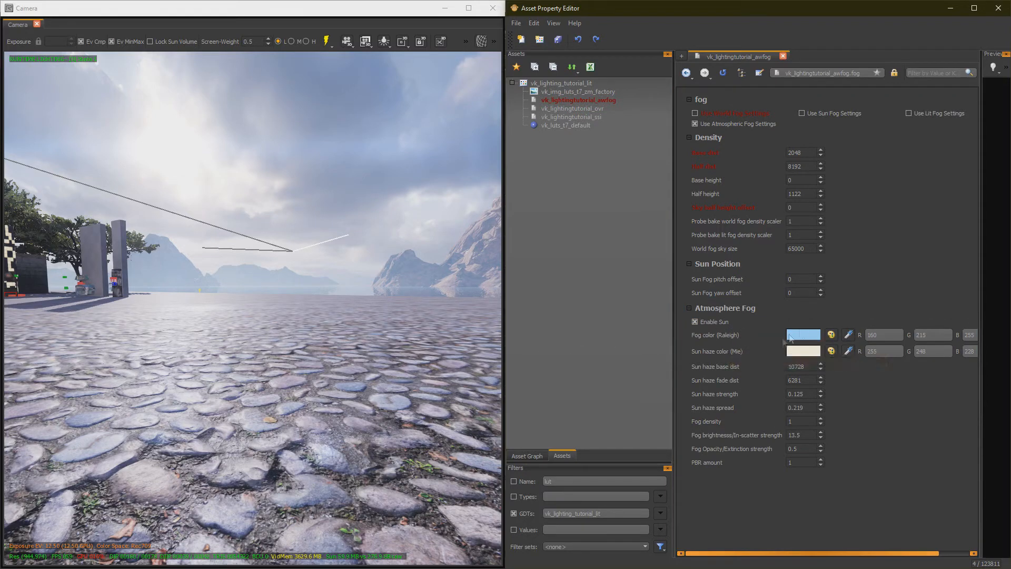
# Set Fog color (Raleigh) to pale cyan (209, 253, 244) in Select Color.
pyautogui.click(802, 334)
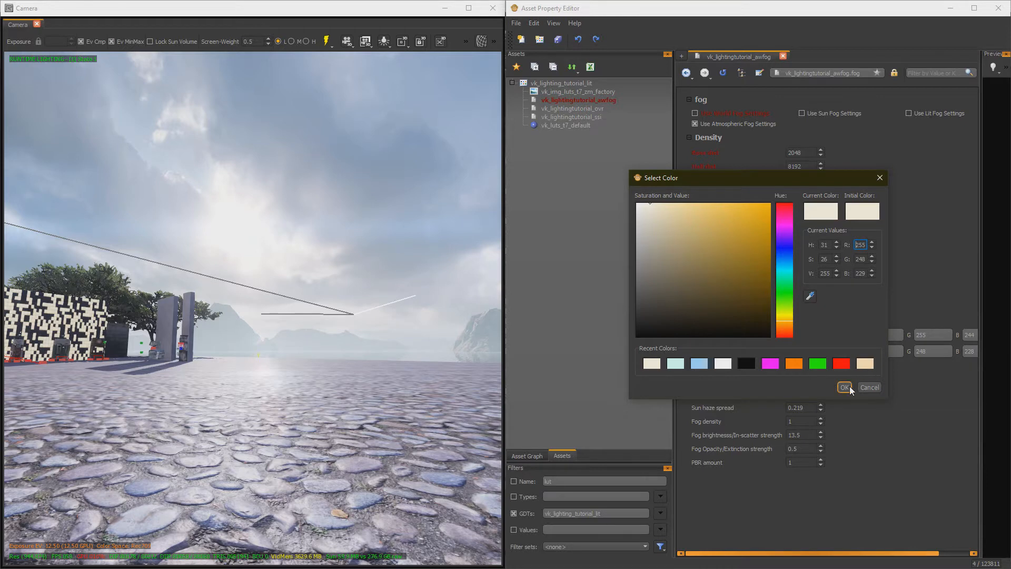
pyautogui.click(844, 387)
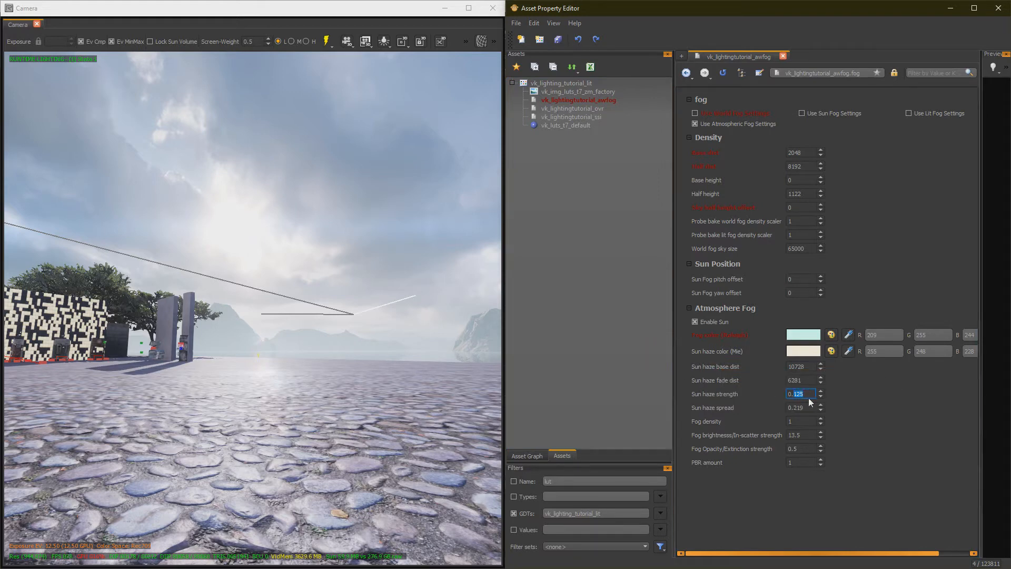
# Set sun haze strength and spread to 0.5, fog colour magenta, sun haze green.
pyautogui.write('0.5')
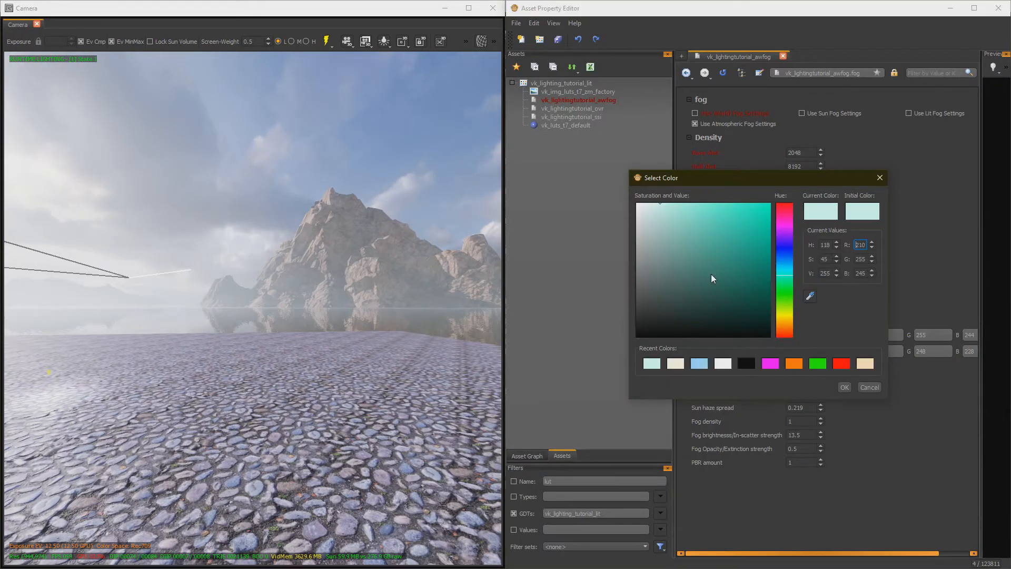
pyautogui.click(785, 258)
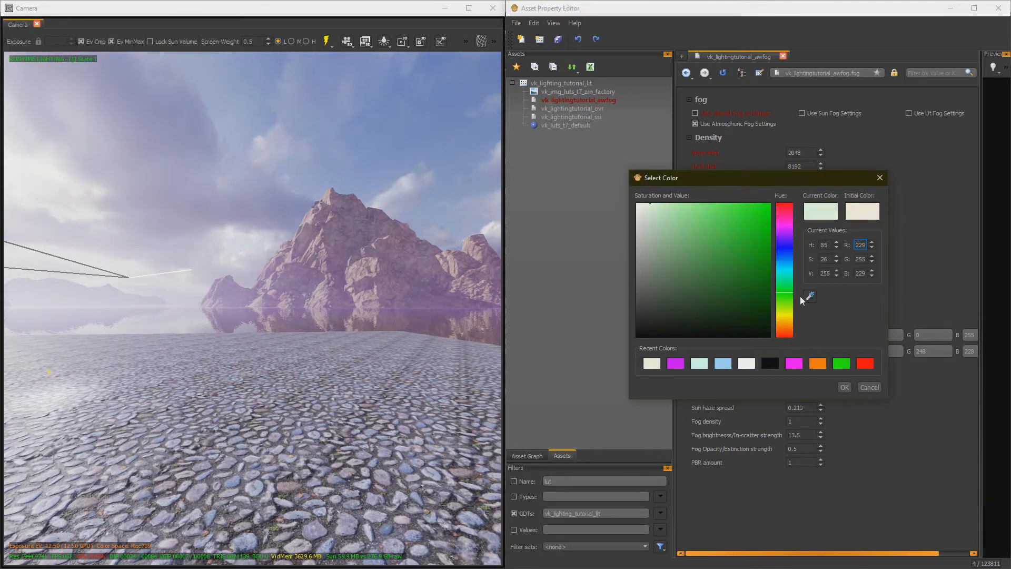
pyautogui.click(844, 387)
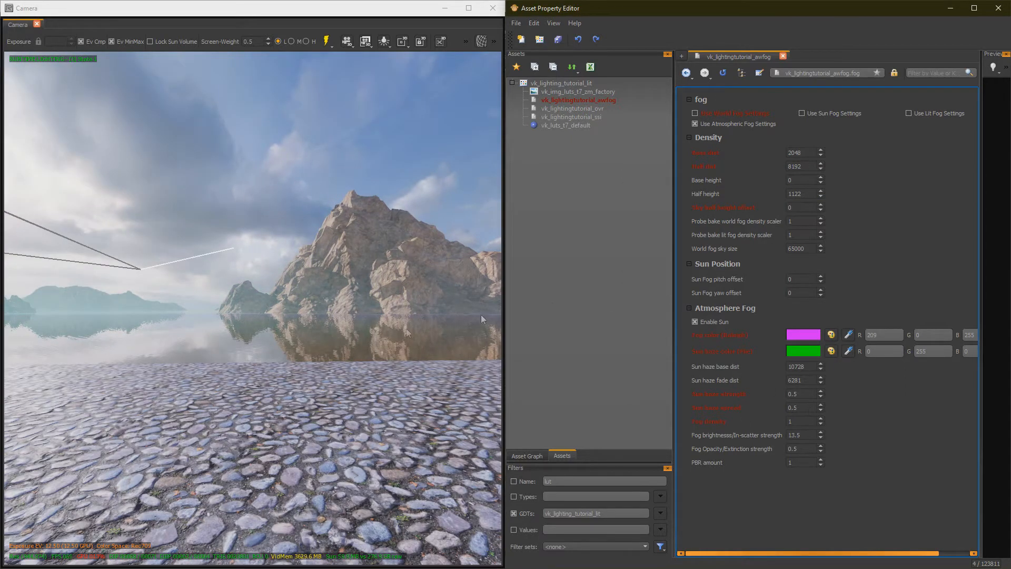
pyautogui.moveTo(792, 221)
pyautogui.write('4096')
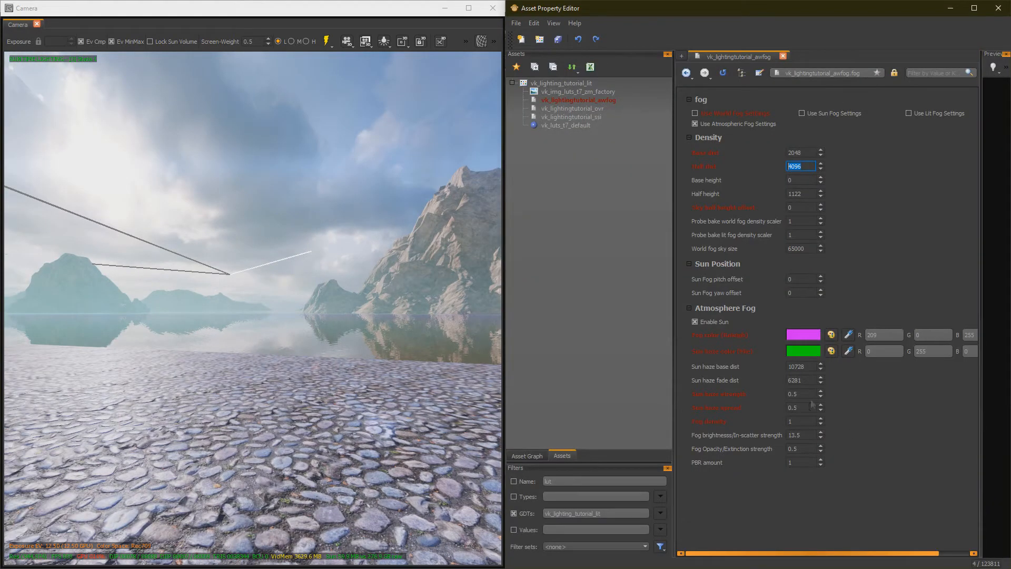
# Enter 0.125 as the Sun haze strength value.
pyautogui.click(799, 408)
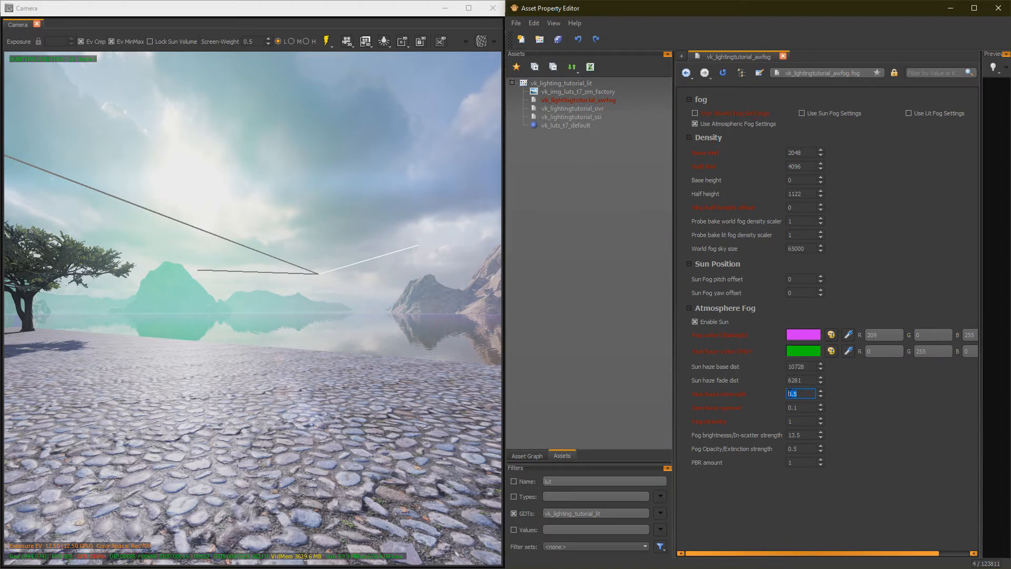
pyautogui.write('0.1')
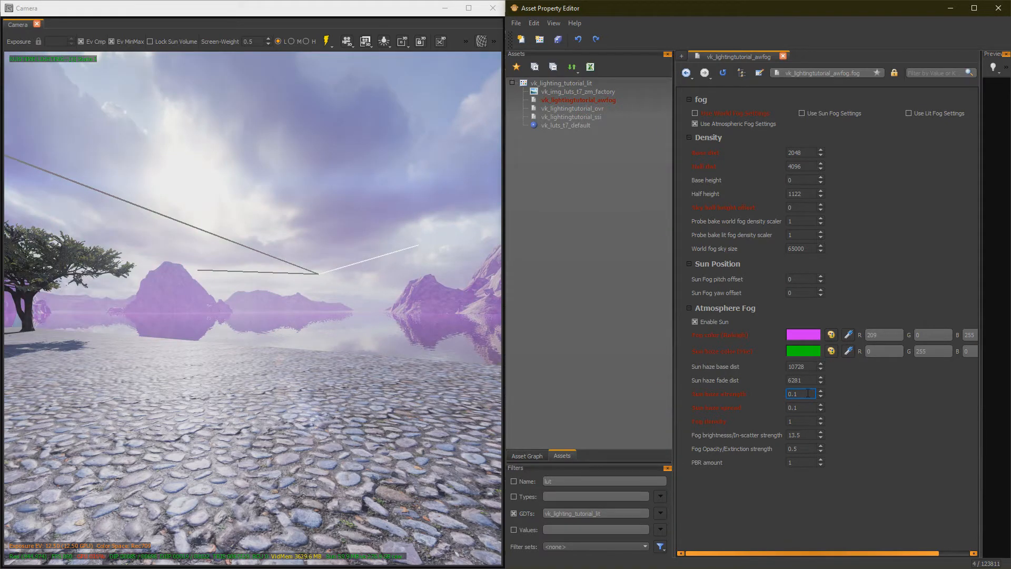
pyautogui.write('0.5')
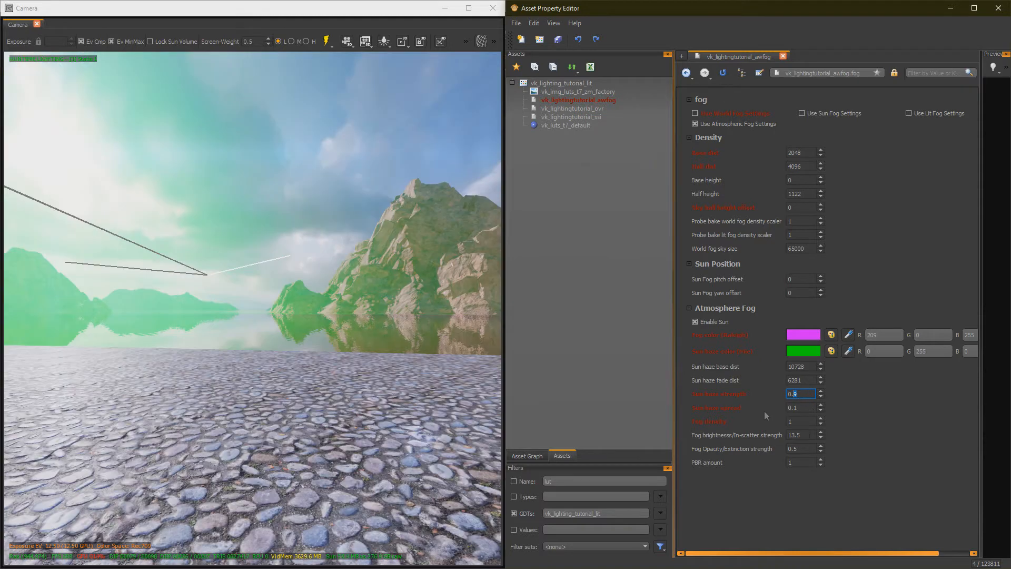
pyautogui.write('0.12')
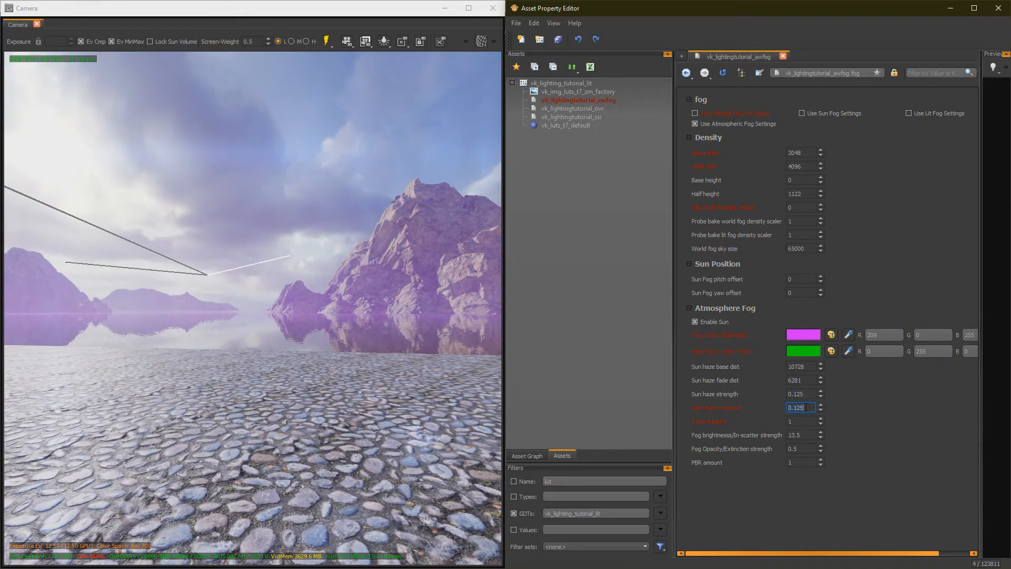
# Restore the cream sun haze colour and finish entering the sun haze spread.
pyautogui.click(802, 351)
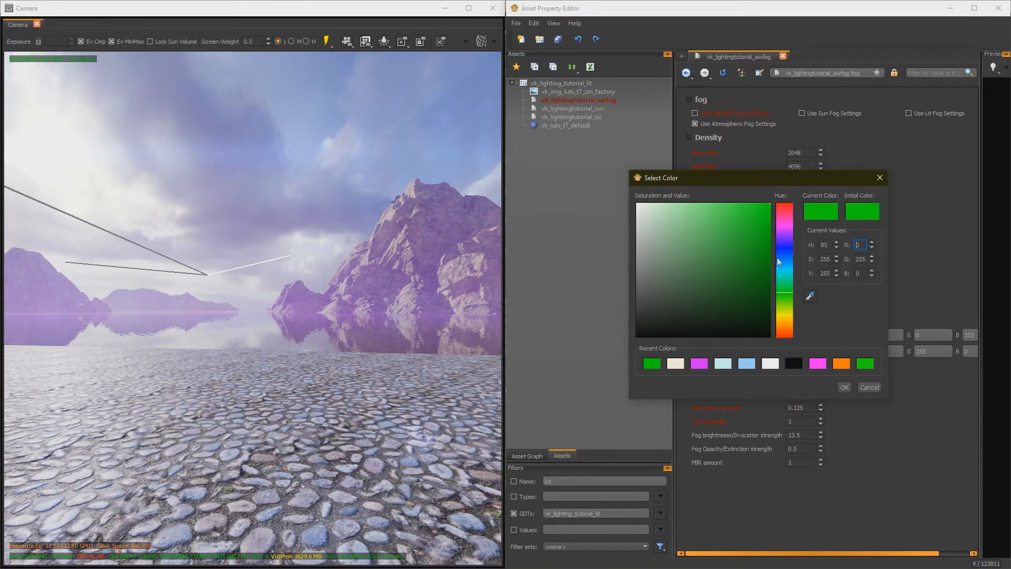
pyautogui.click(844, 386)
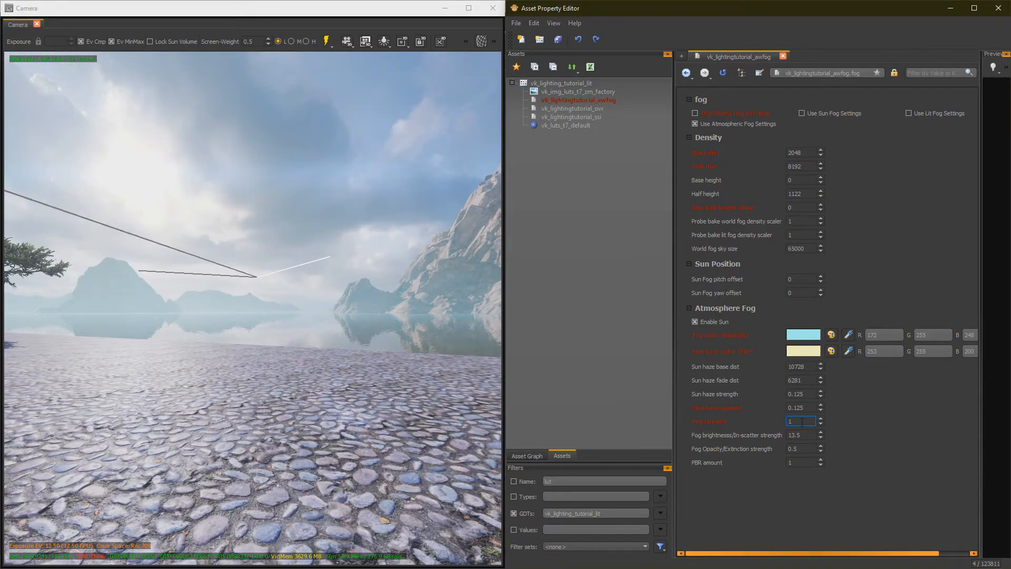
pyautogui.write('0.5')
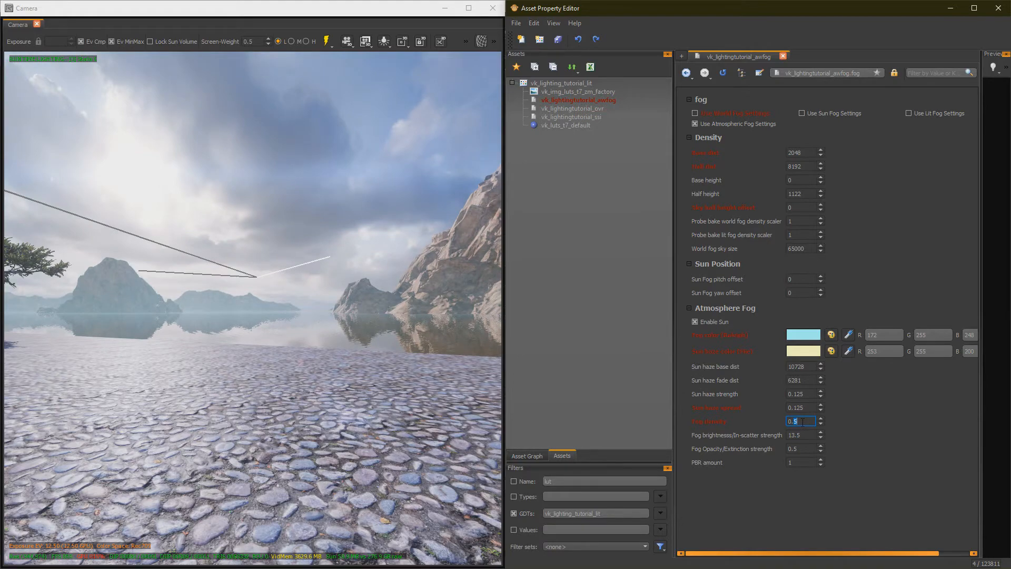
# Enter fog density 4, in-scatter brightness 13 and extinction strength 0.1.
pyautogui.write('8')
pyautogui.click(802, 435)
pyautogui.write('4.5')
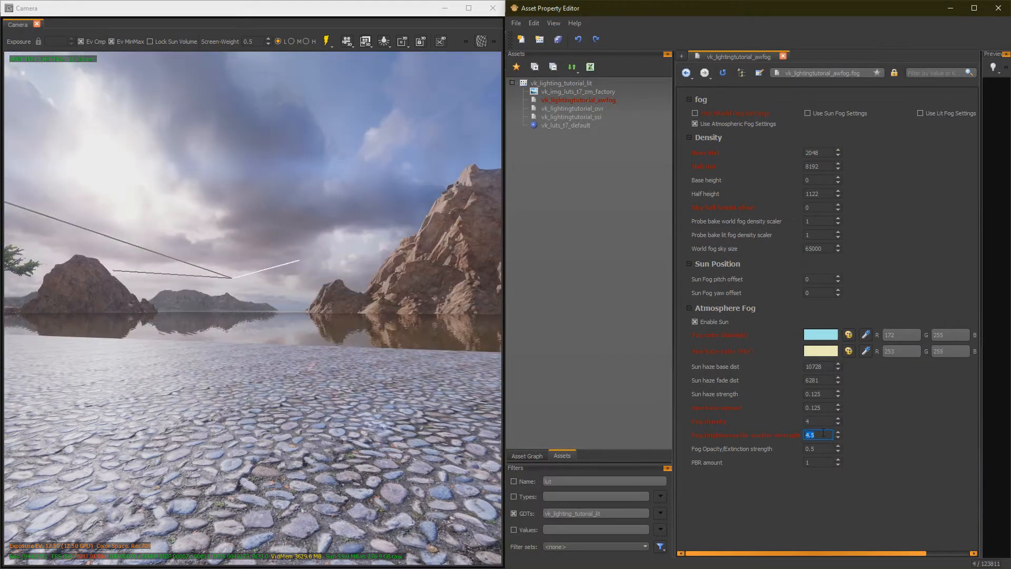
pyautogui.write('13')
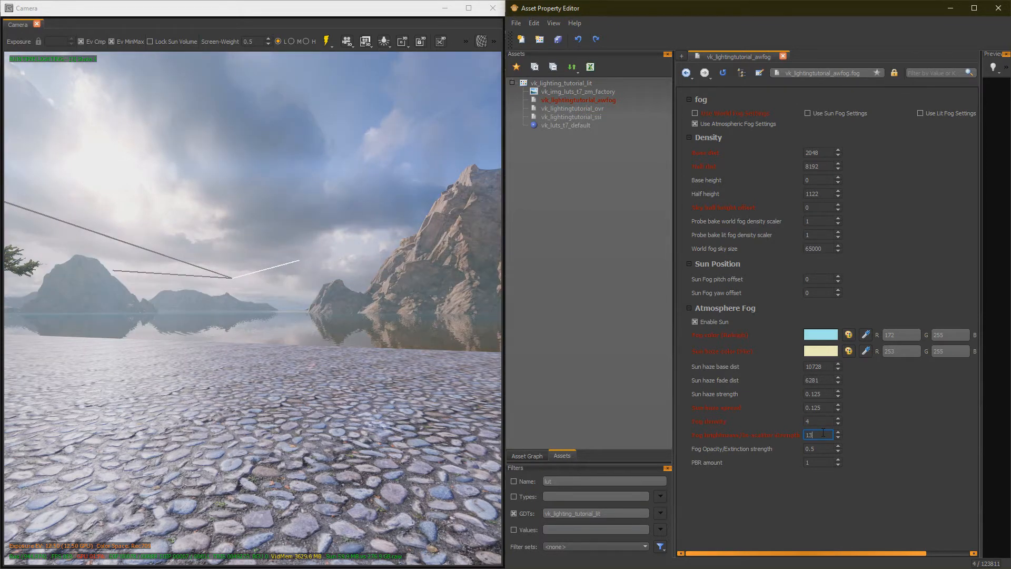
pyautogui.write('2')
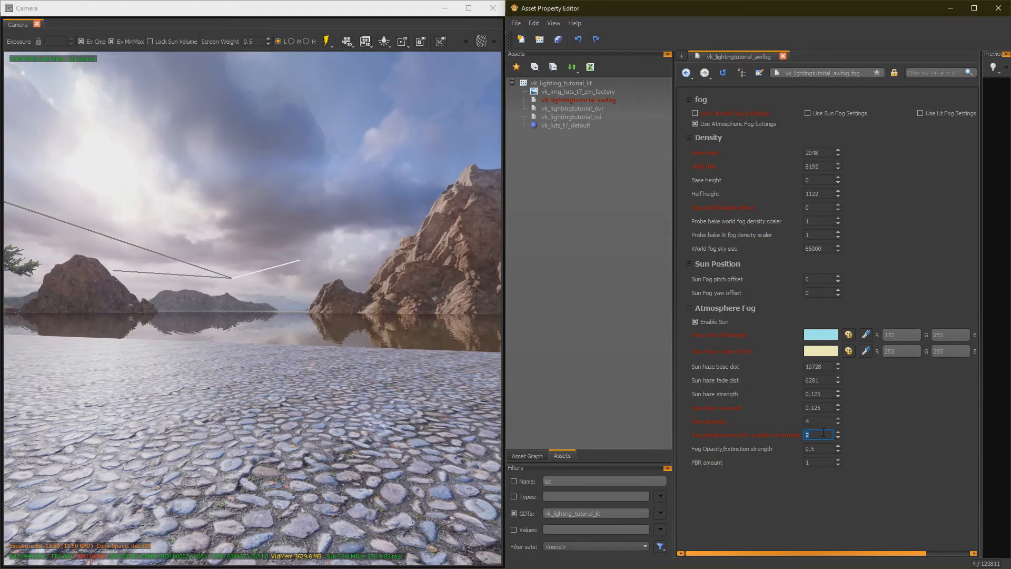
pyautogui.write('13')
pyautogui.click(818, 448)
pyautogui.write('0.1')
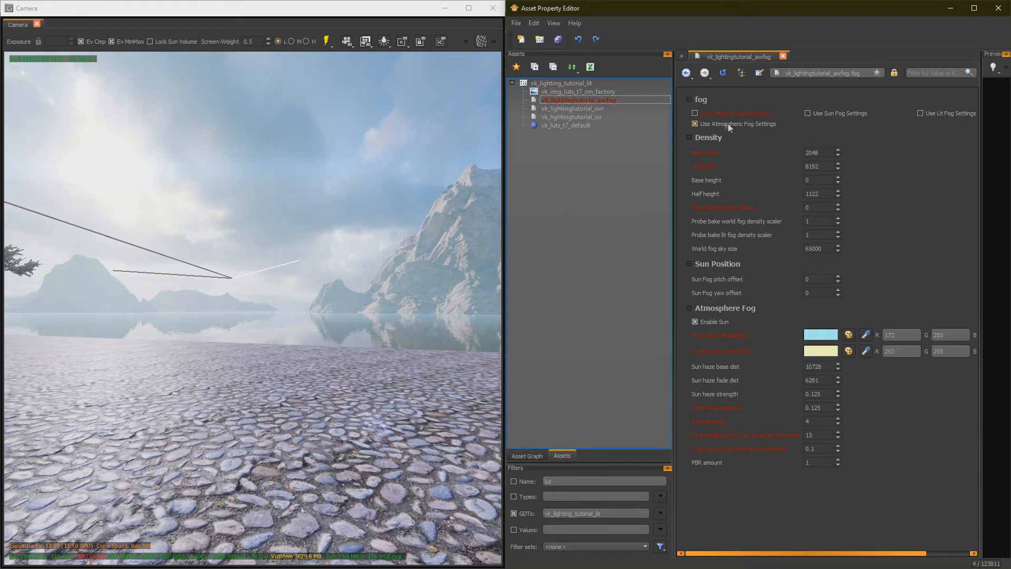
# Disable atmospheric fog, enter start/half distances 128 and 256, and fog intensity 2048.
pyautogui.click(695, 114)
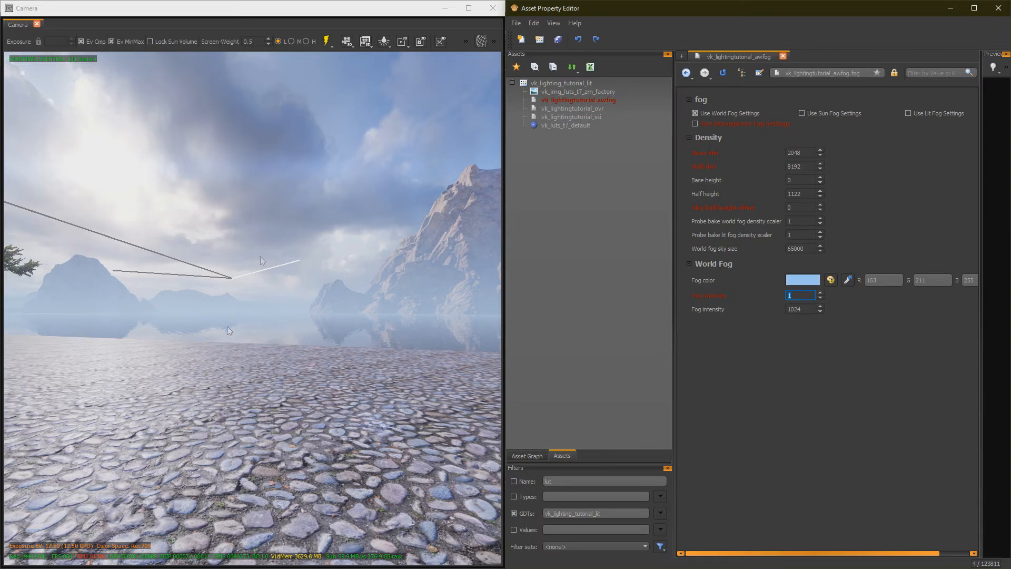
pyautogui.moveTo(135, 302)
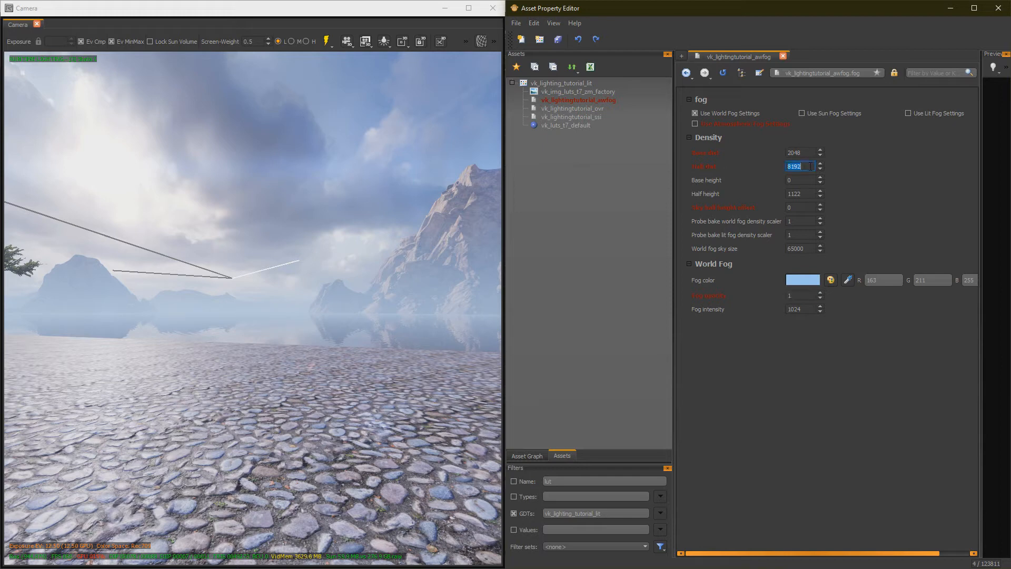
pyautogui.write('4095')
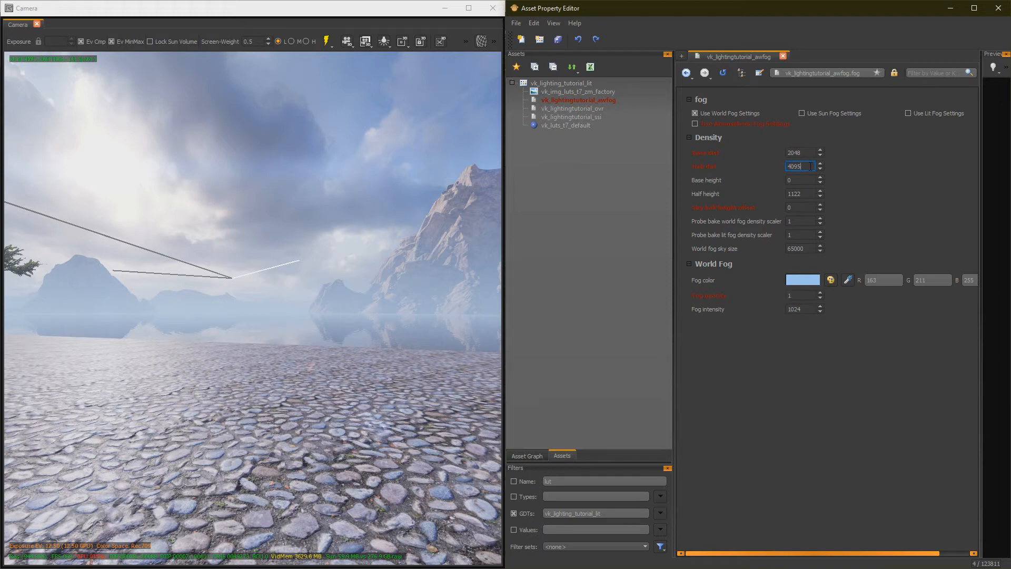
pyautogui.click(802, 152)
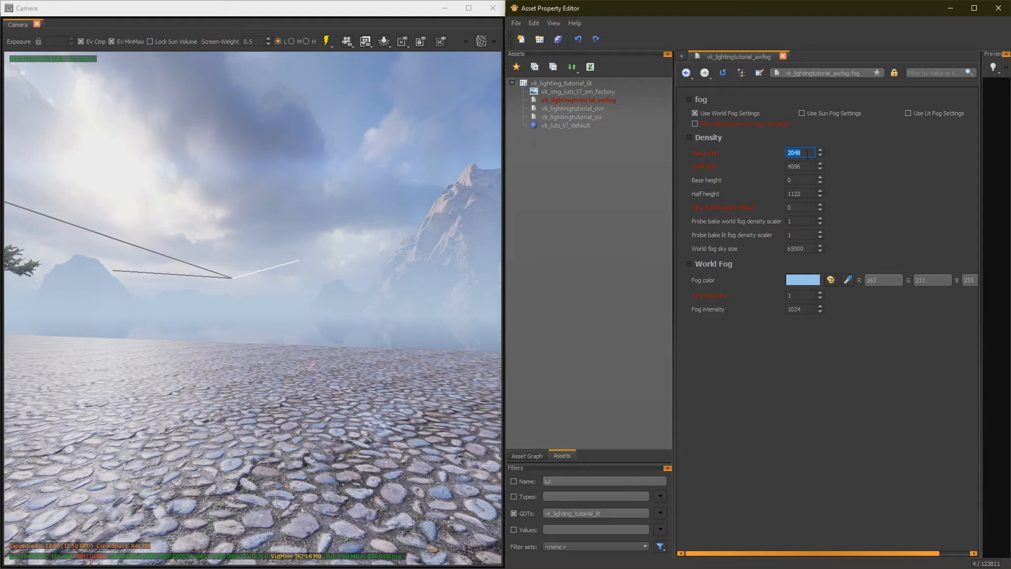
pyautogui.write('128')
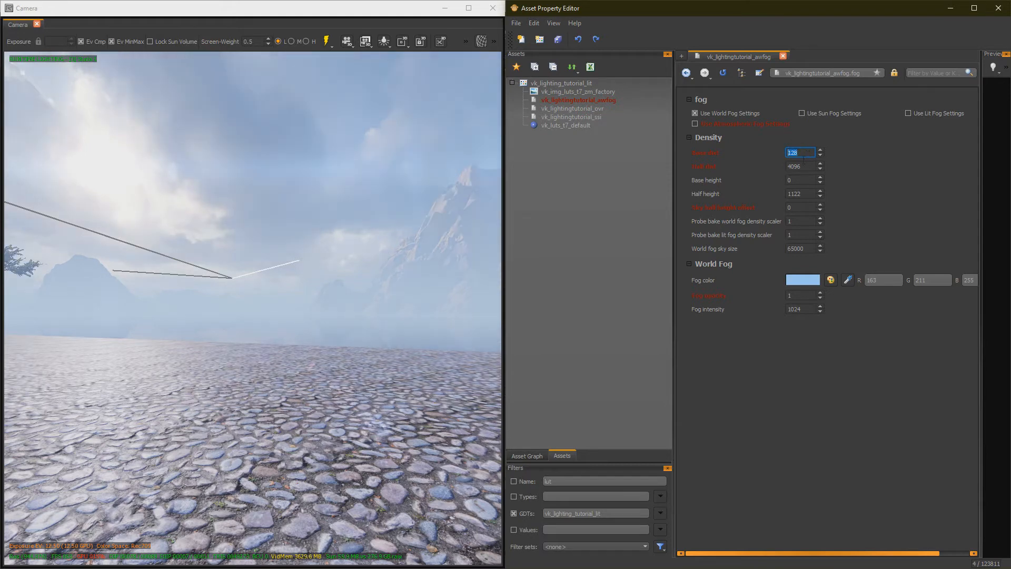
pyautogui.click(799, 166)
pyautogui.write('256')
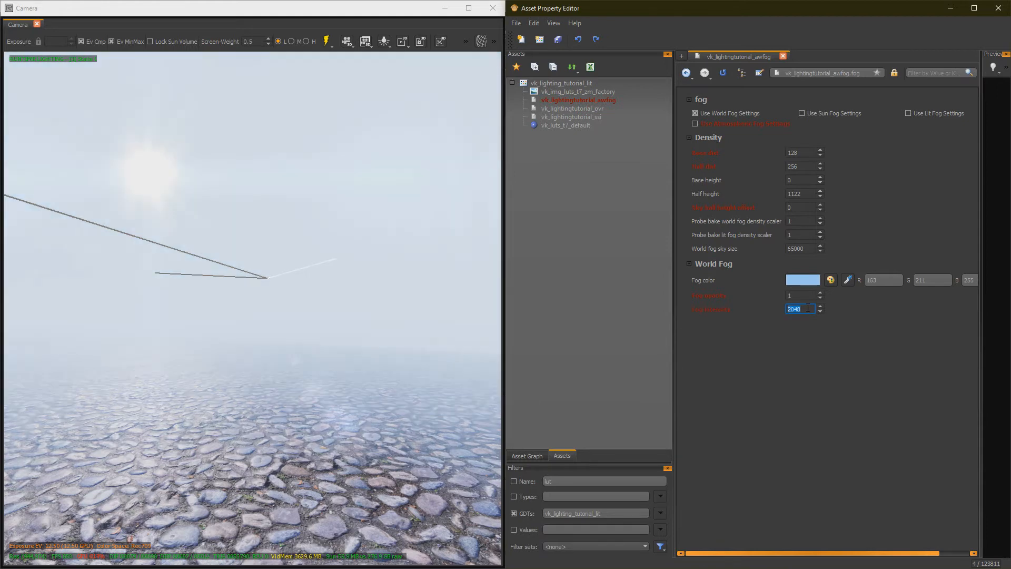
pyautogui.click(802, 280)
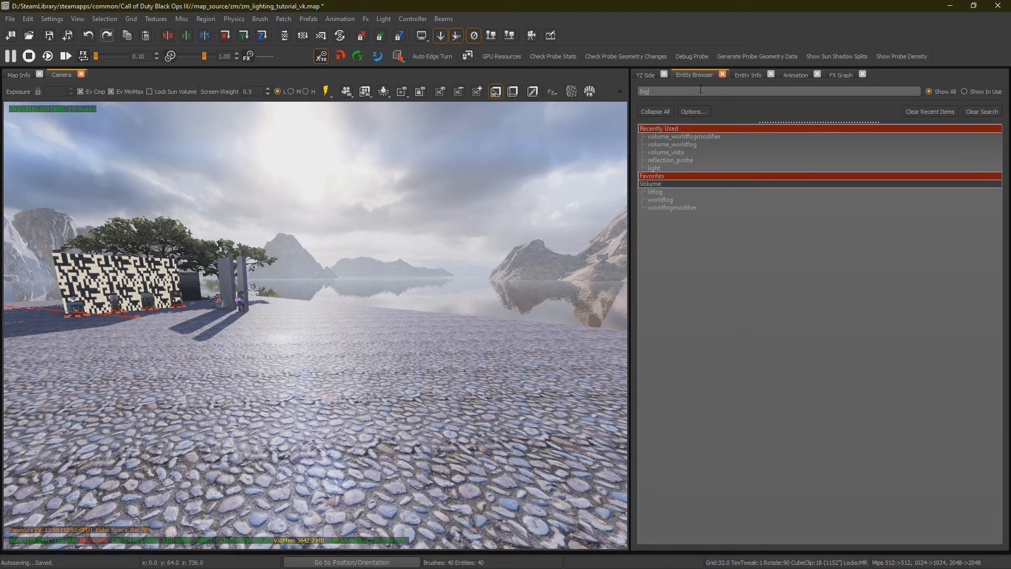
# Place volume_litfog and assign it the vk_lighting_tutorial_volumetric fog asset.
pyautogui.click(655, 191)
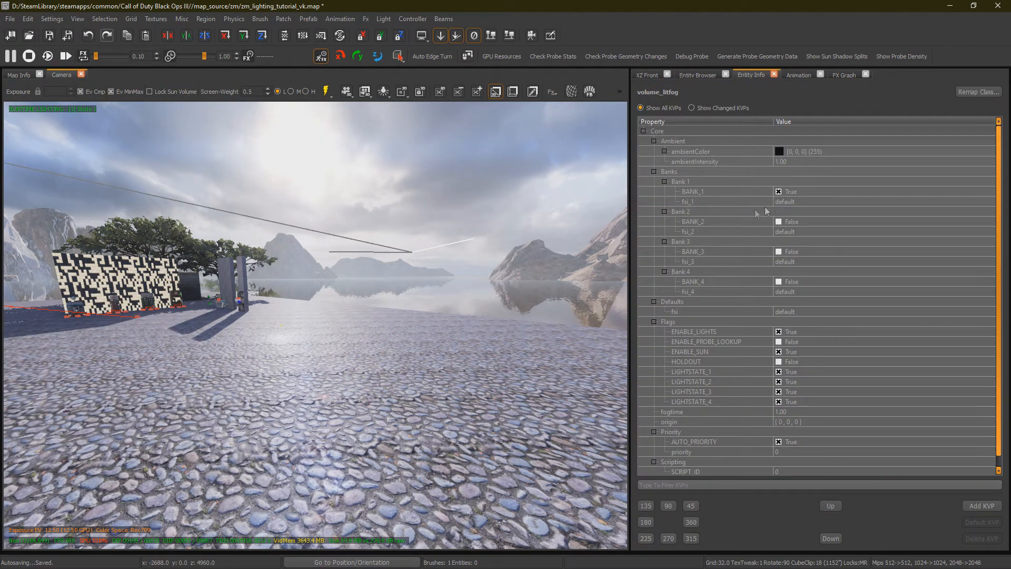
pyautogui.click(951, 201)
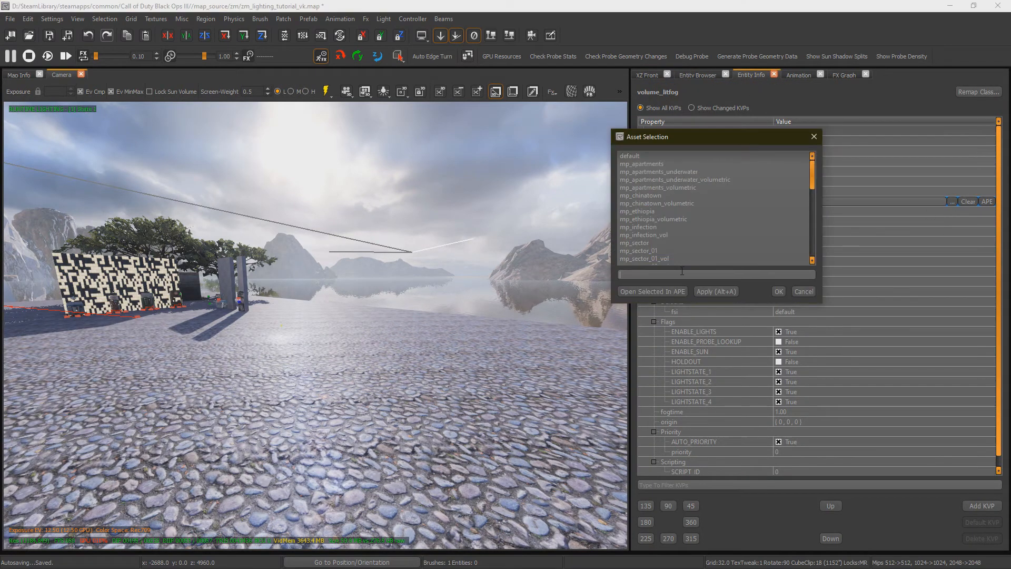
pyautogui.write('vk_light')
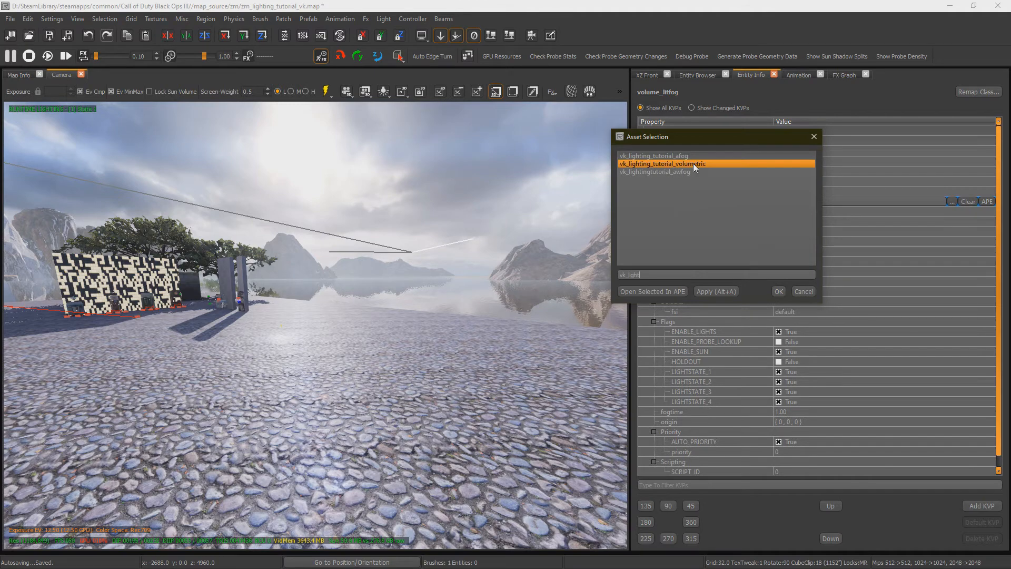
pyautogui.click(778, 290)
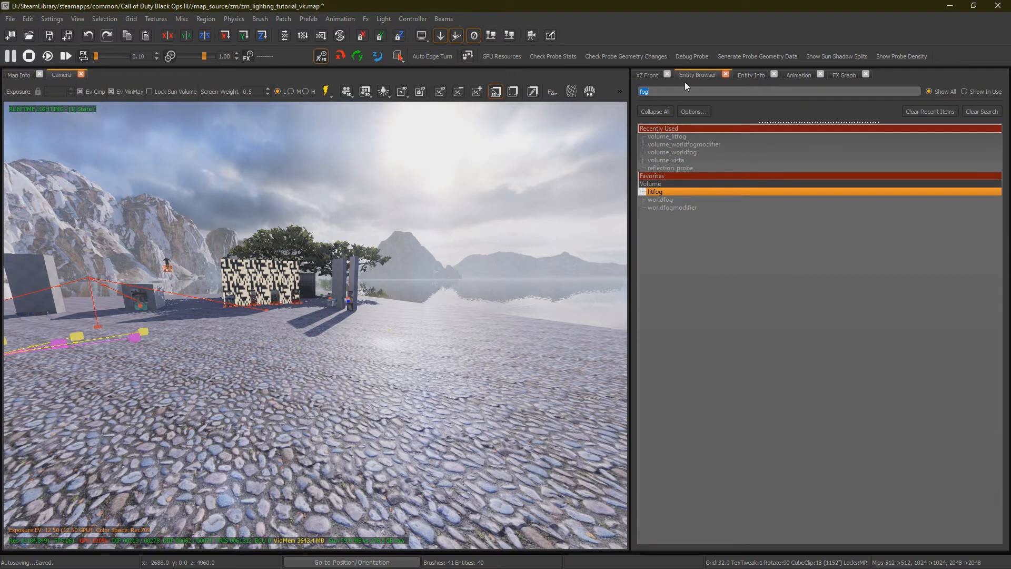
# Add the light entity from a 'light' search and tick its volumetric option.
pyautogui.write('light')
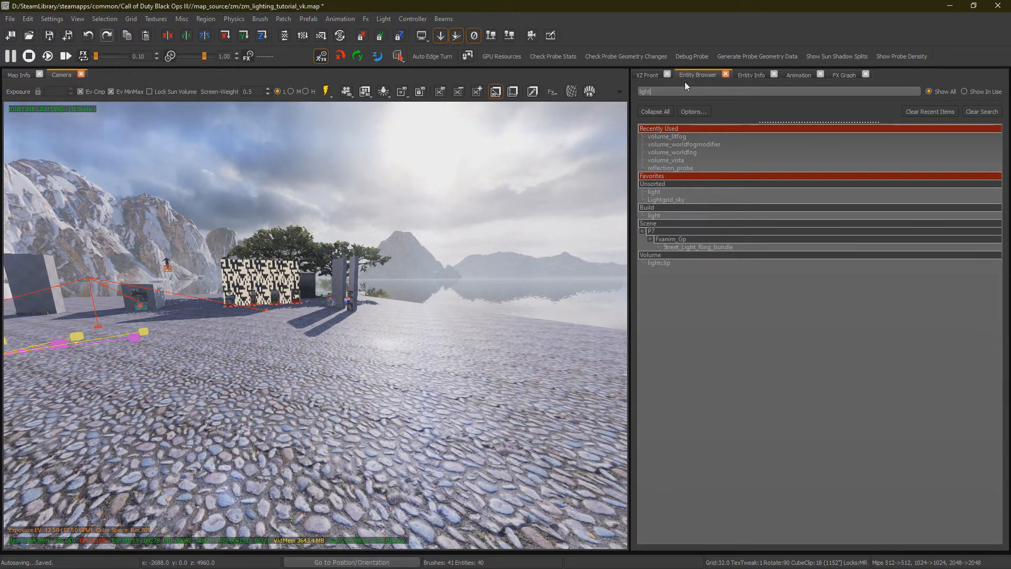
pyautogui.click(653, 192)
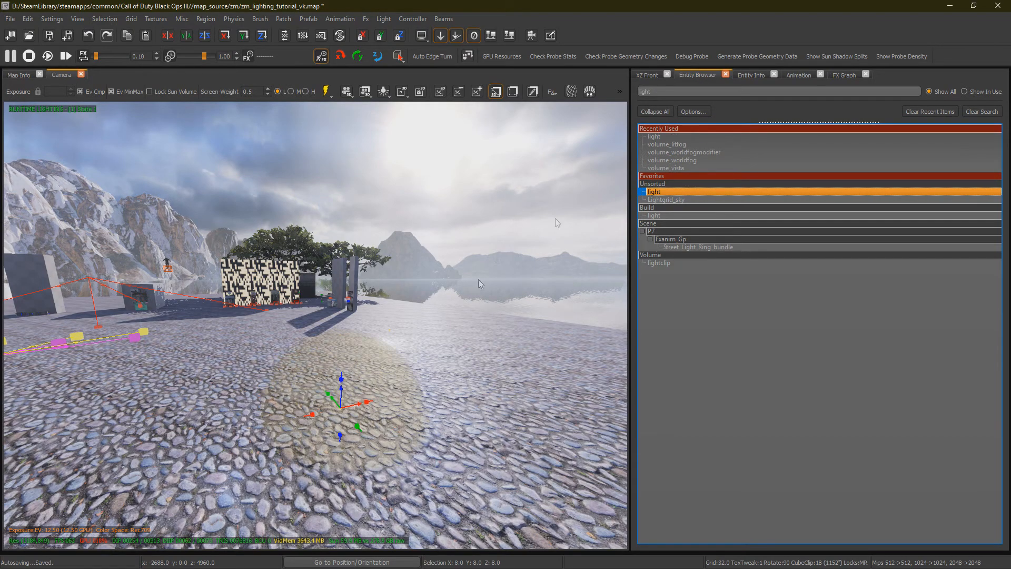
pyautogui.click(749, 75)
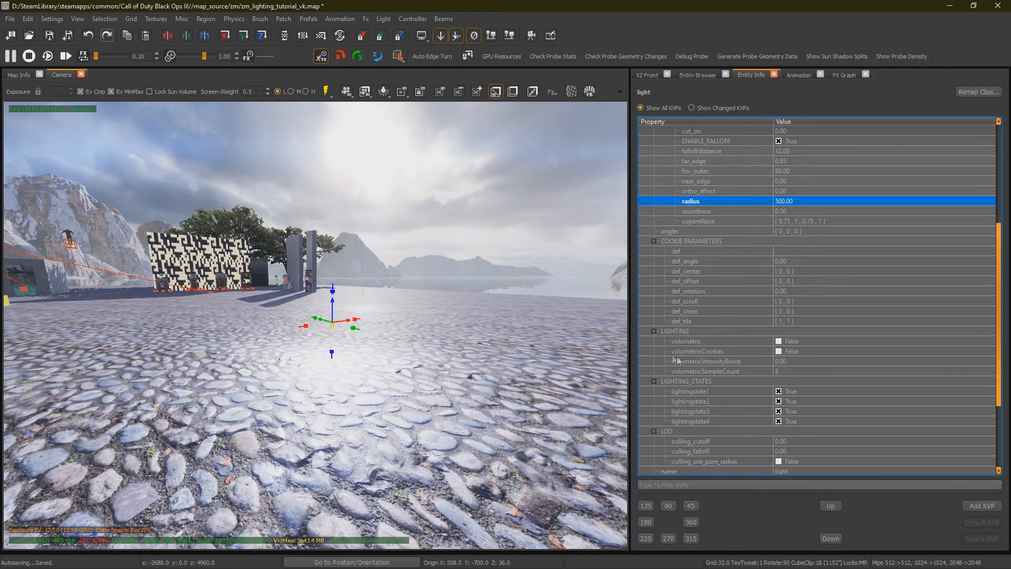
pyautogui.click(687, 341)
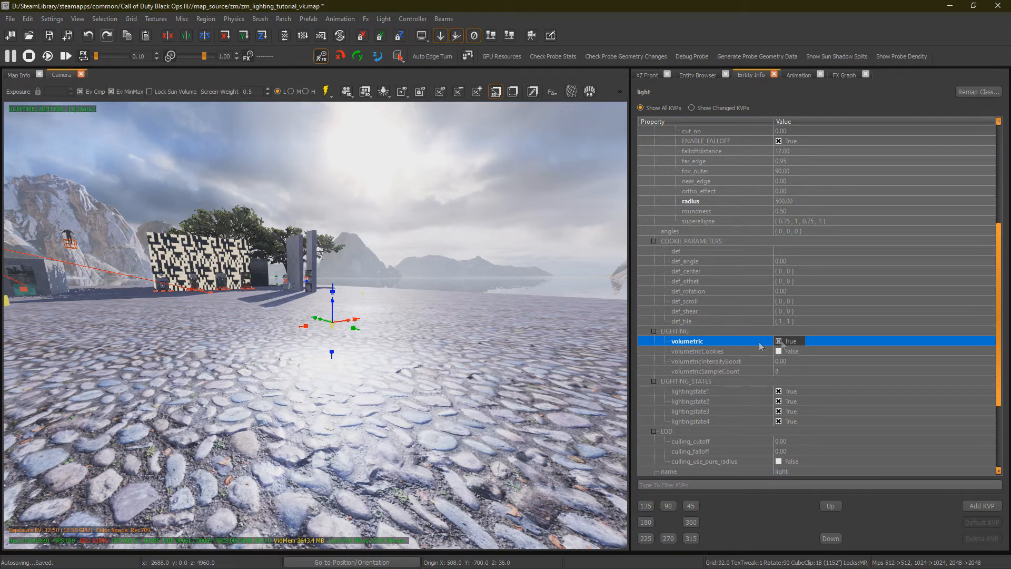
pyautogui.moveTo(483, 321)
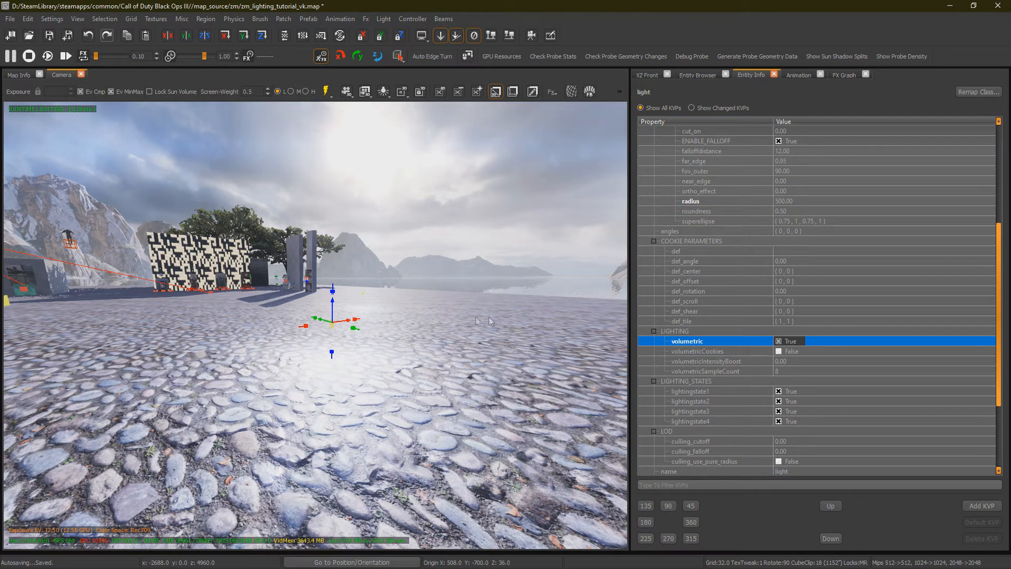
pyautogui.click(778, 341)
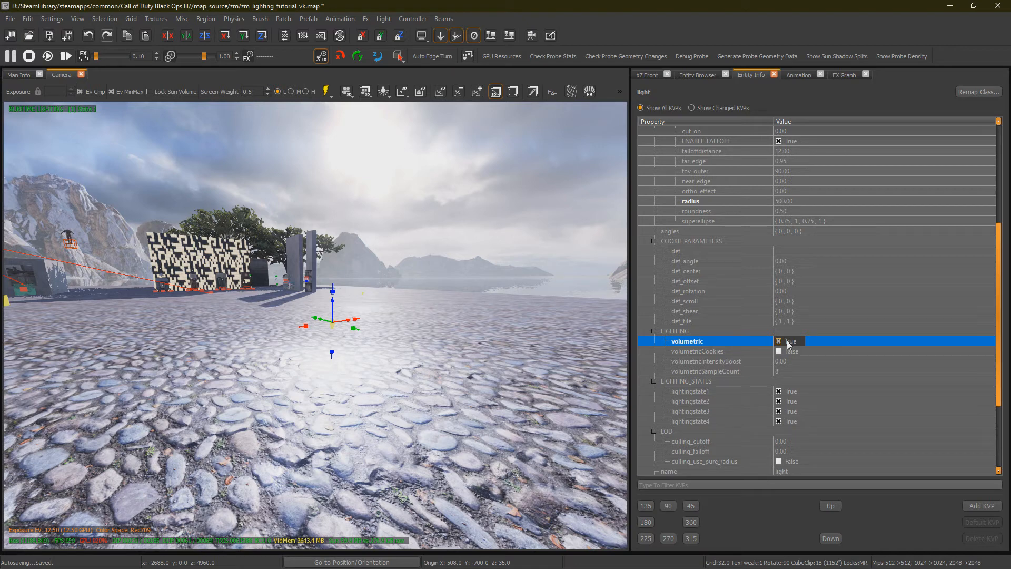
pyautogui.moveTo(787, 344)
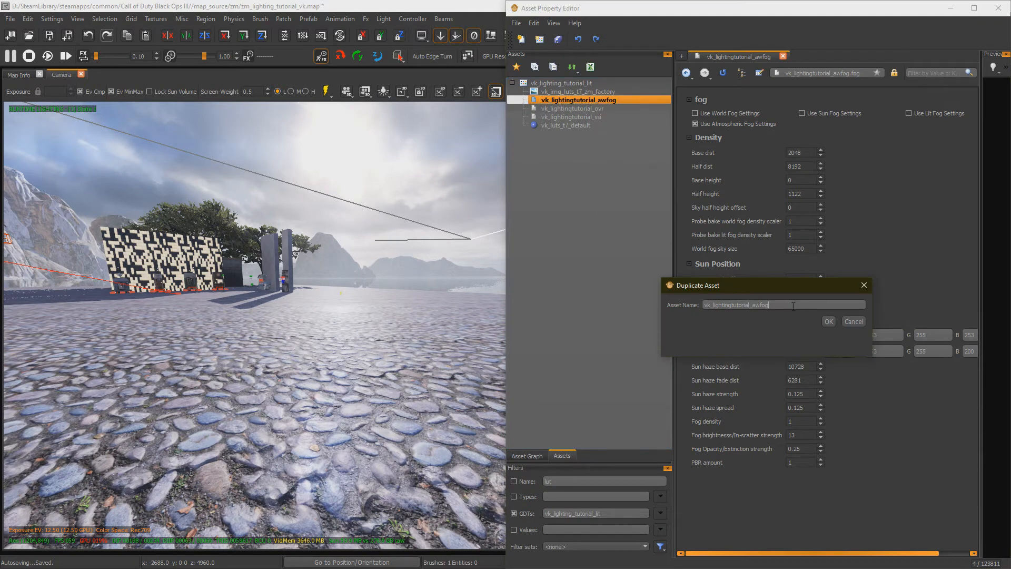
# Create vk_lightingtutorial_awfog_volumetric and enable Use Lit Fog Settings on it.
pyautogui.write('_volumetri')
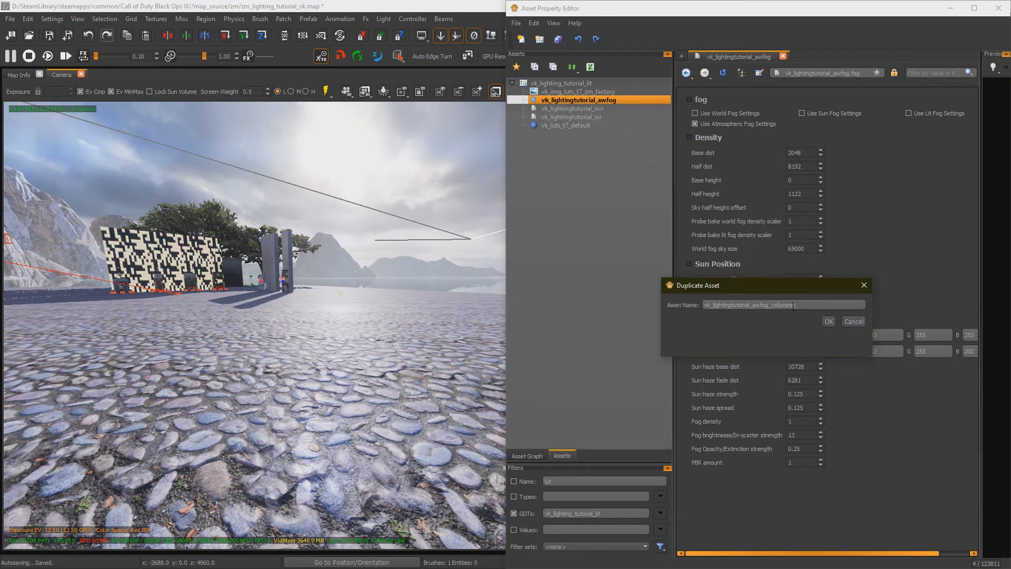
pyautogui.click(828, 321)
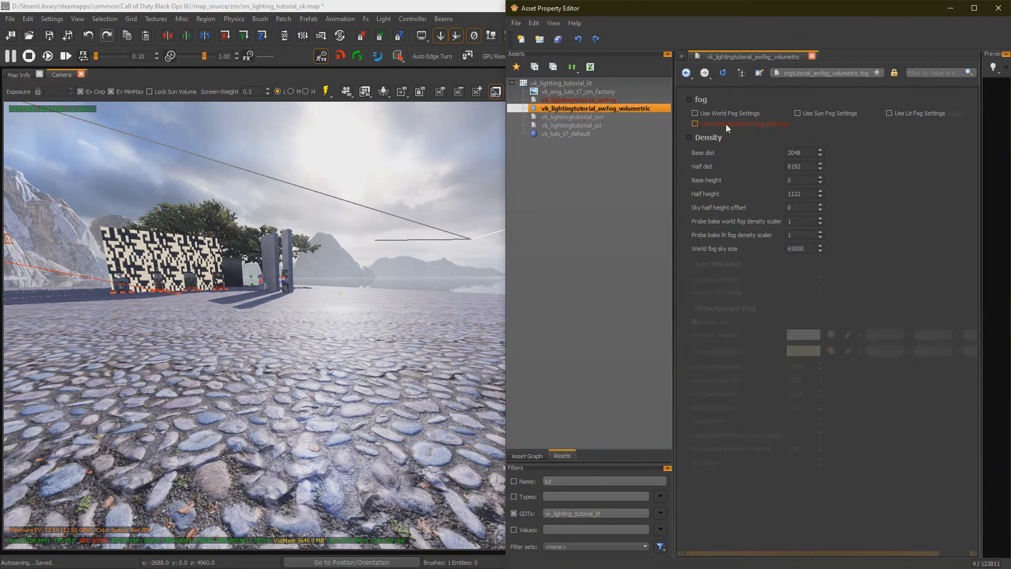
pyautogui.click(891, 113)
pyautogui.write('0')
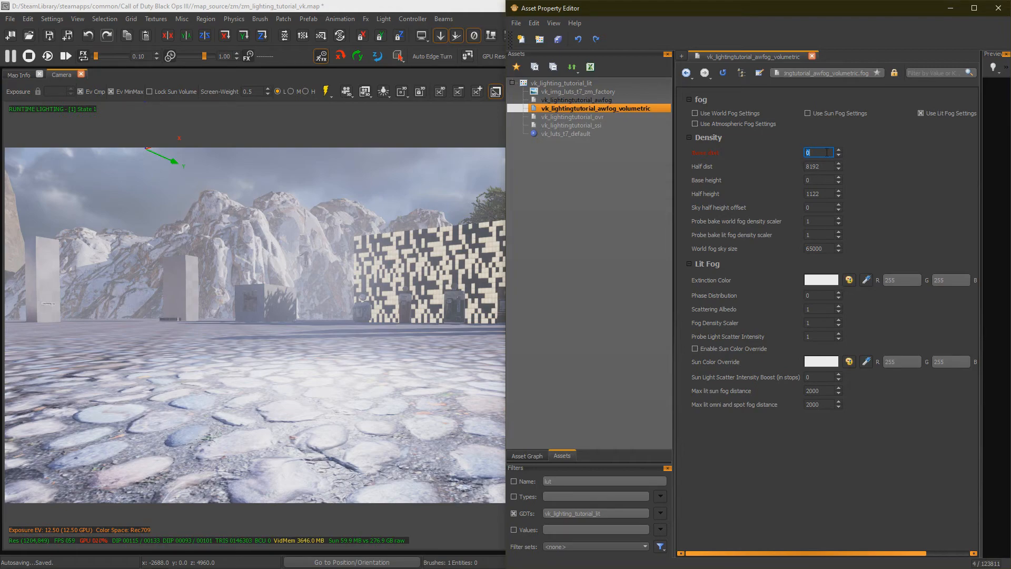
# Set the Density base distance to 50 and begin entering half distance 2048.
pyautogui.write('100')
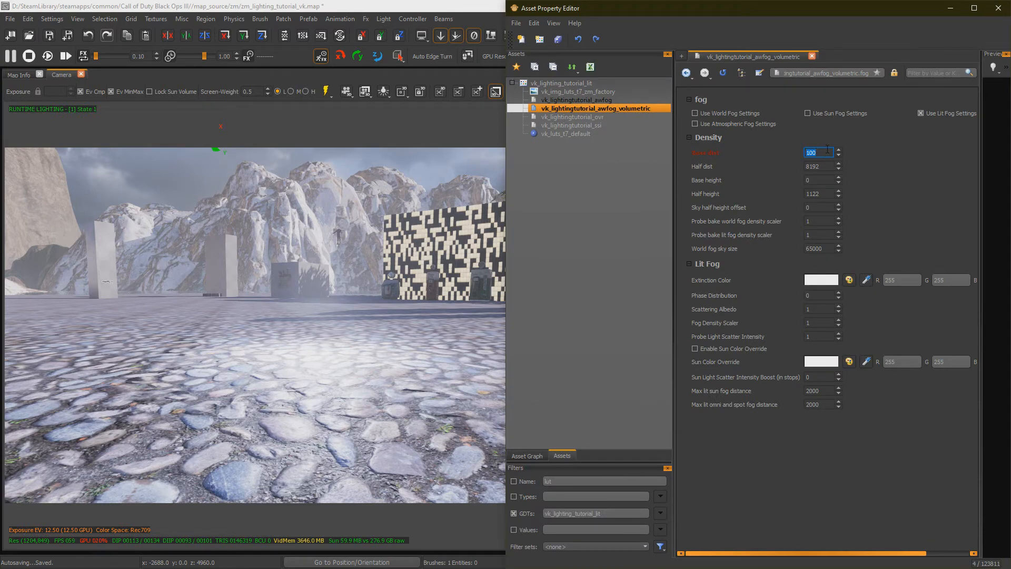
pyautogui.write('50')
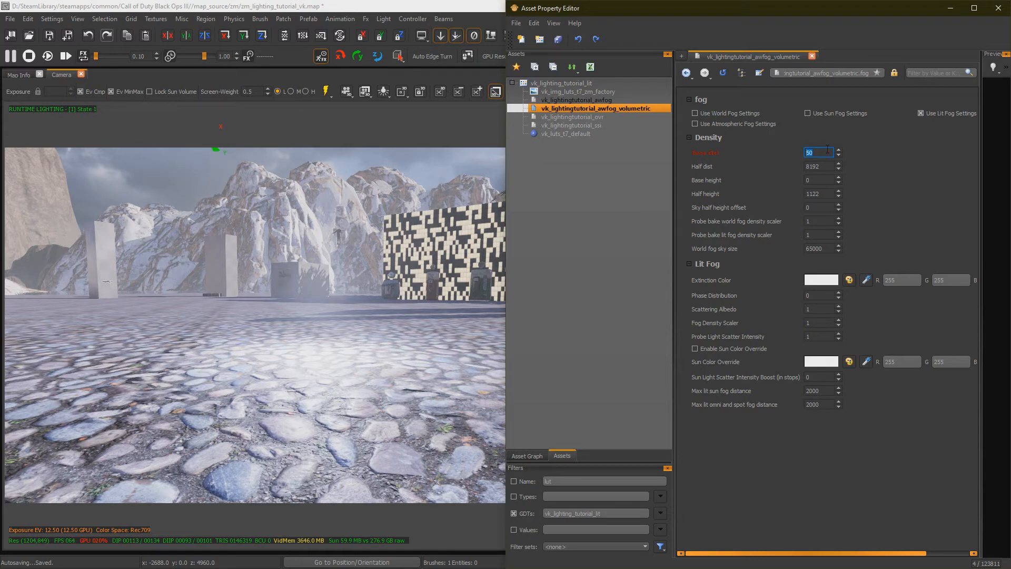
pyautogui.click(819, 166)
pyautogui.write('2048')
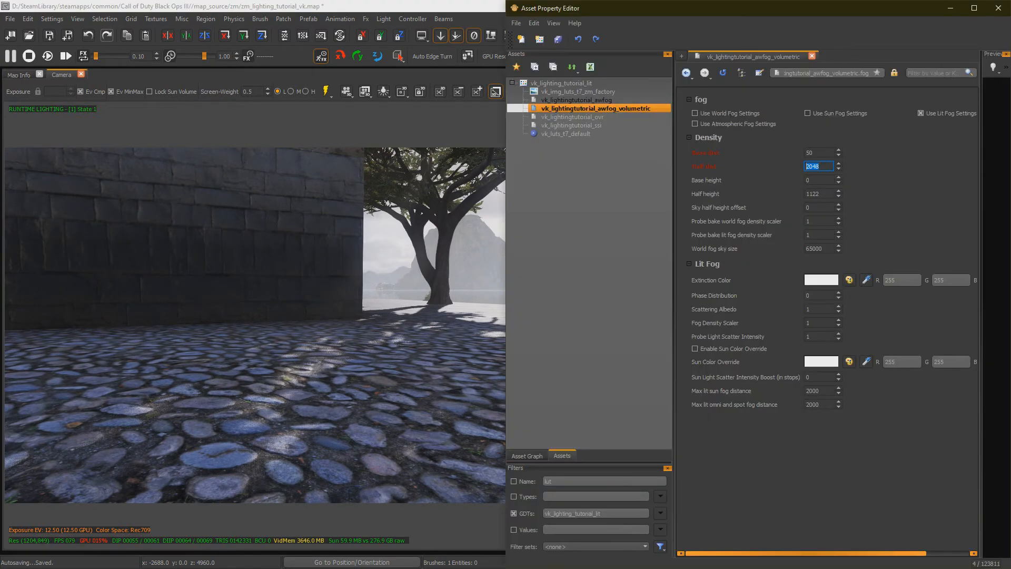
pyautogui.moveTo(713, 330)
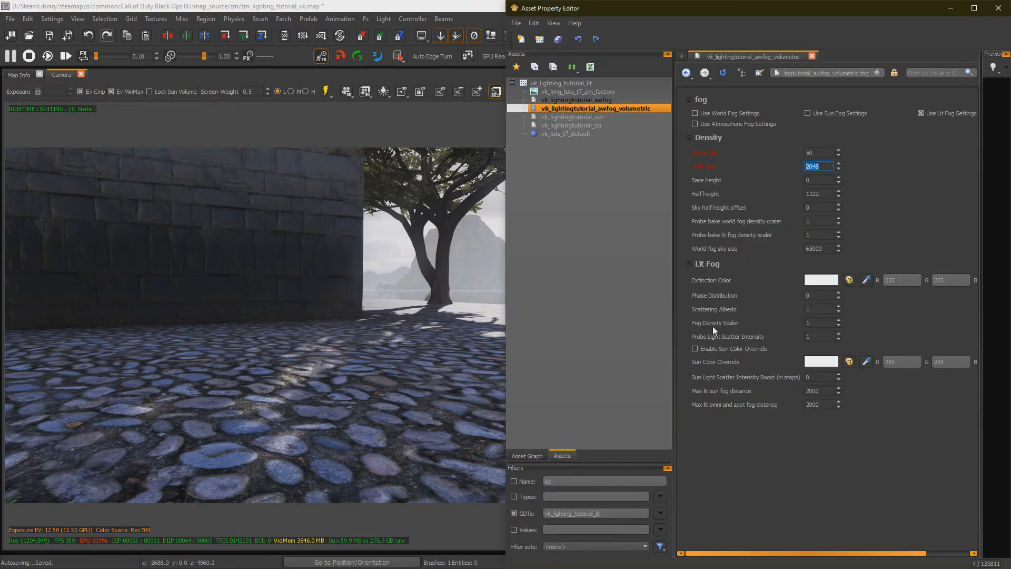
# Set Fog Density Scaler 0.3, Phase Distribution 1 and Scattering Albedo 0.2.
pyautogui.click(819, 322)
pyautogui.write('4')
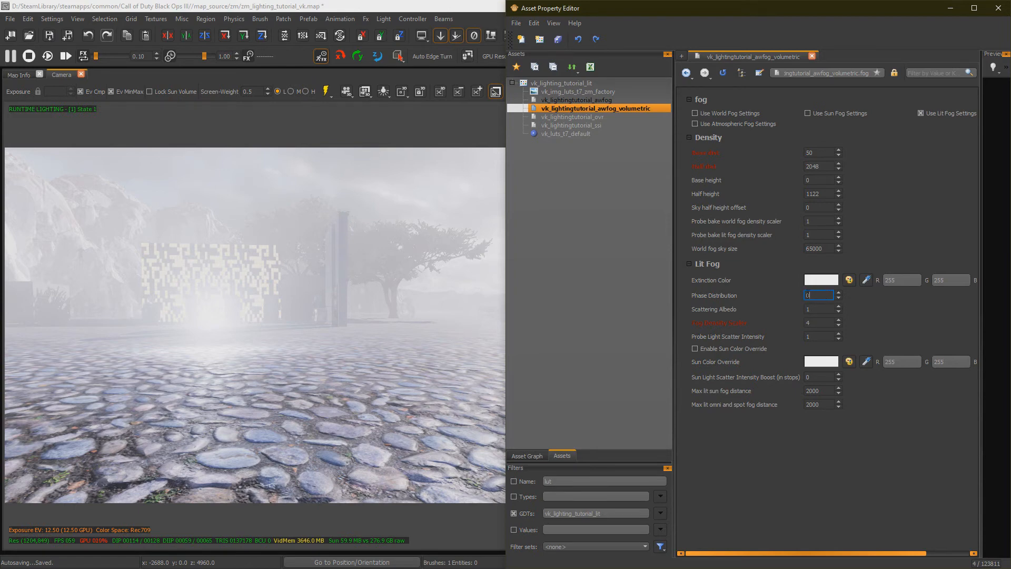
pyautogui.write('0.3')
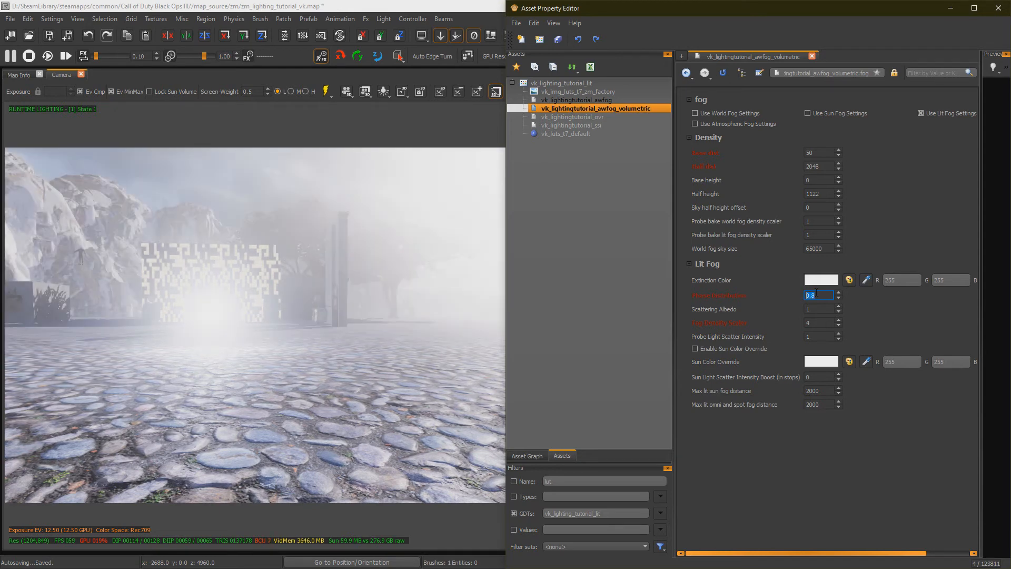
pyautogui.write('1')
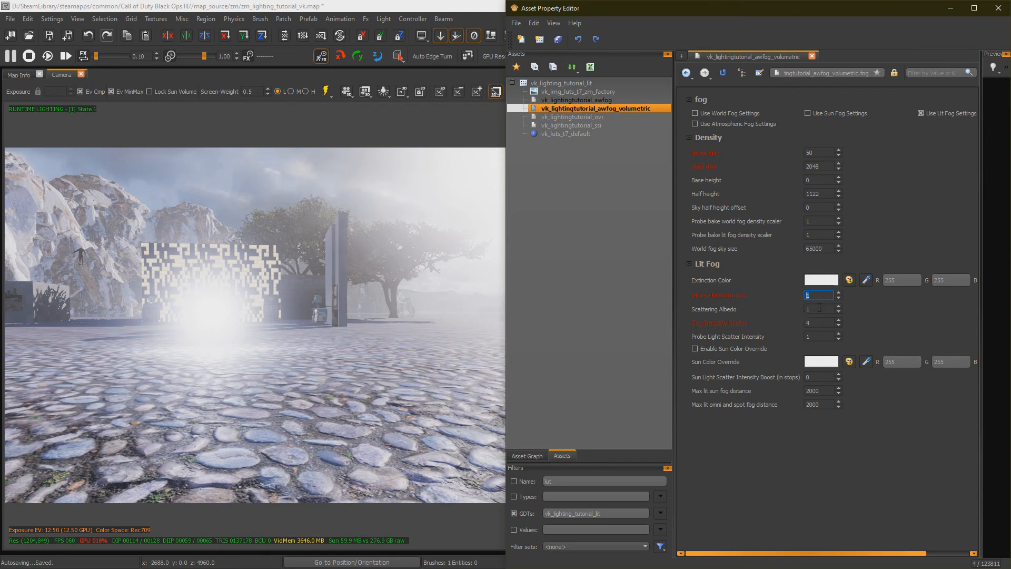
pyautogui.click(819, 308)
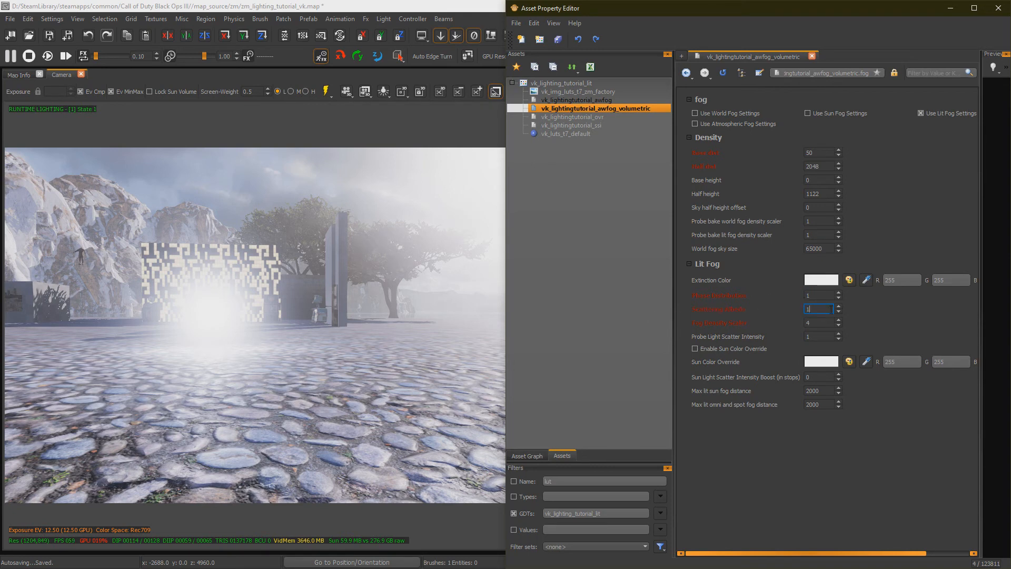
pyautogui.write('0.2')
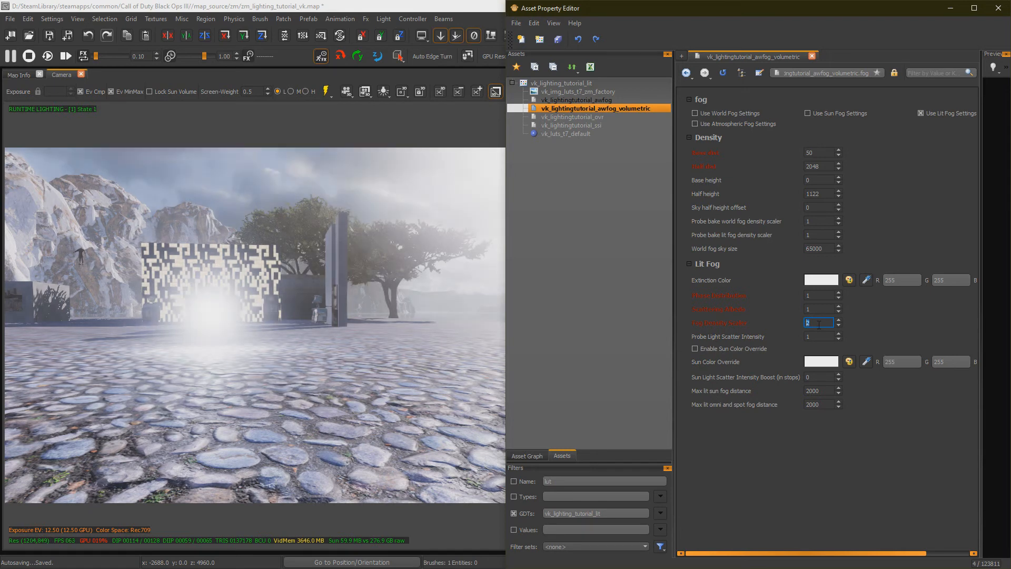
# Set Fog Density Scaler to 1 and pick a yellow-green sun colour override.
pyautogui.write('1')
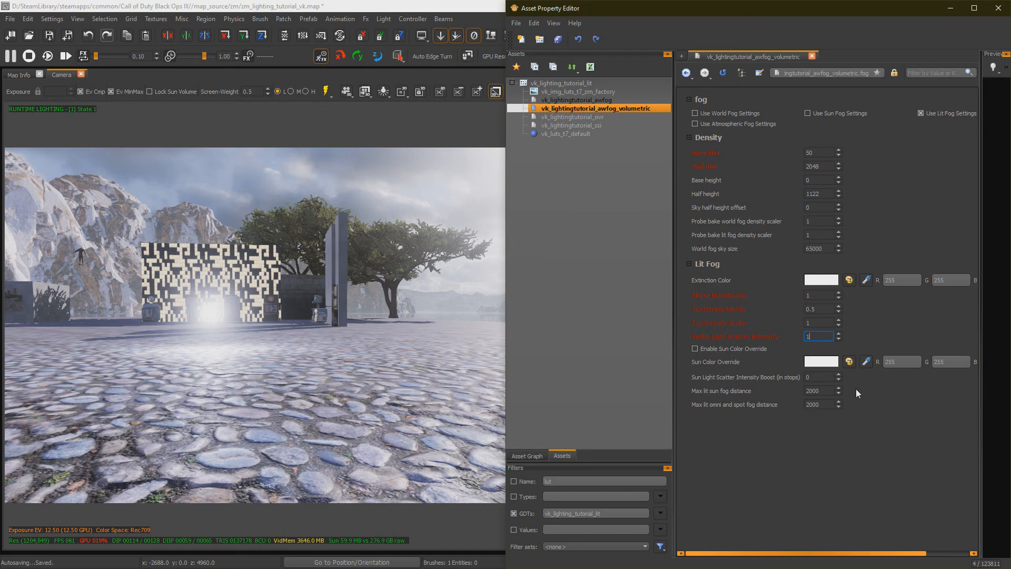
pyautogui.moveTo(413, 336)
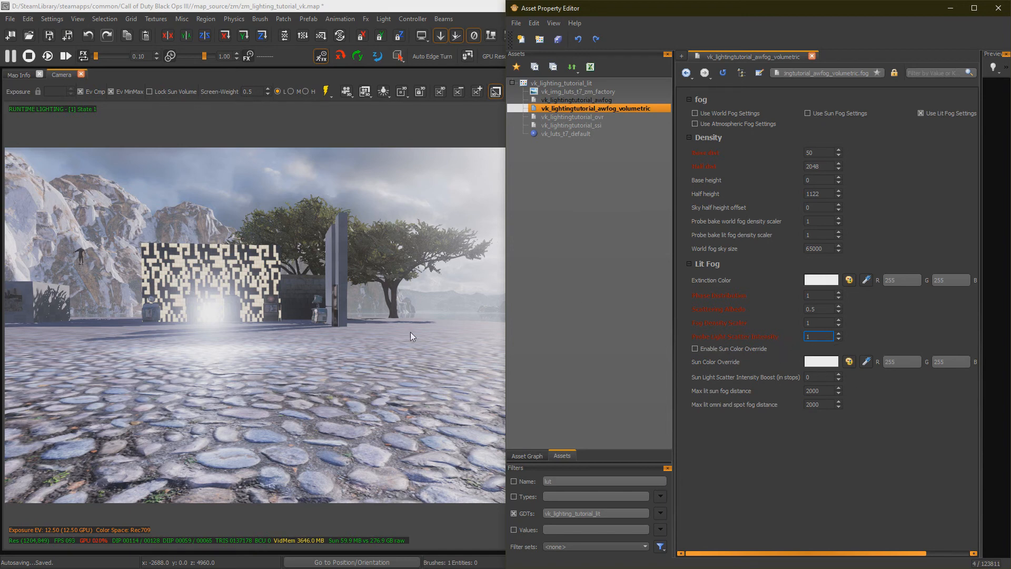
pyautogui.moveTo(389, 336)
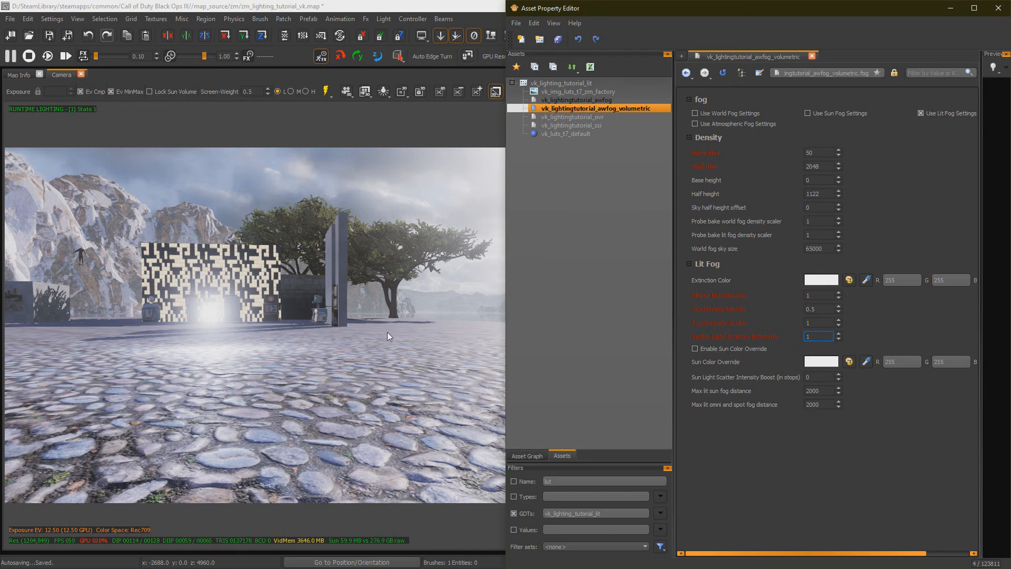
pyautogui.moveTo(769, 354)
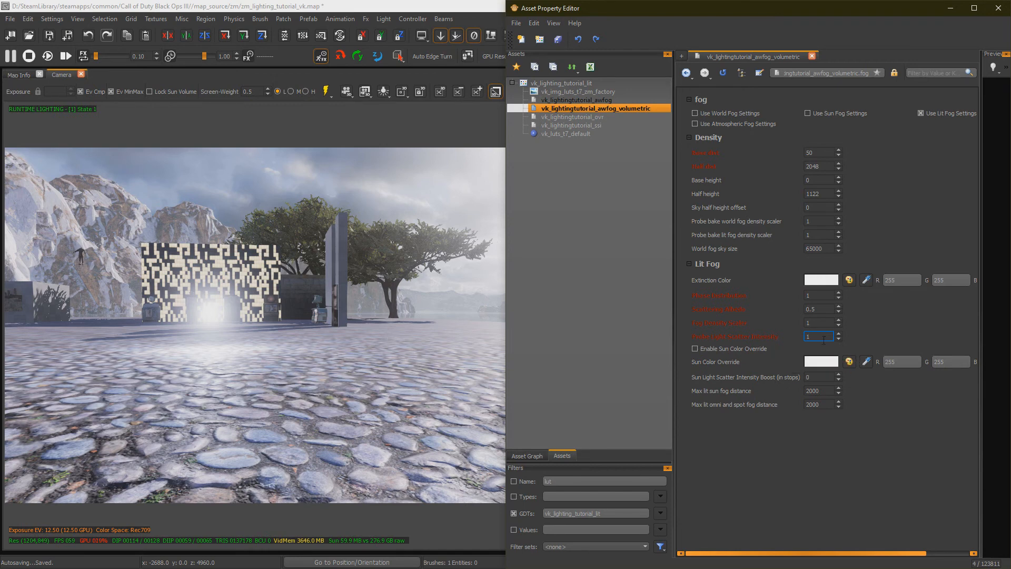
pyautogui.moveTo(787, 348)
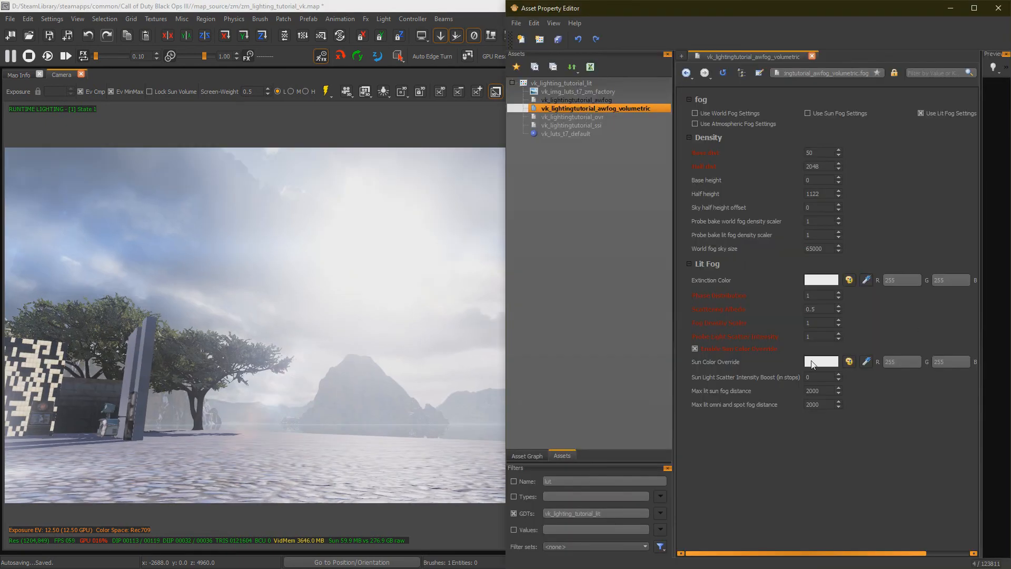
pyautogui.click(820, 361)
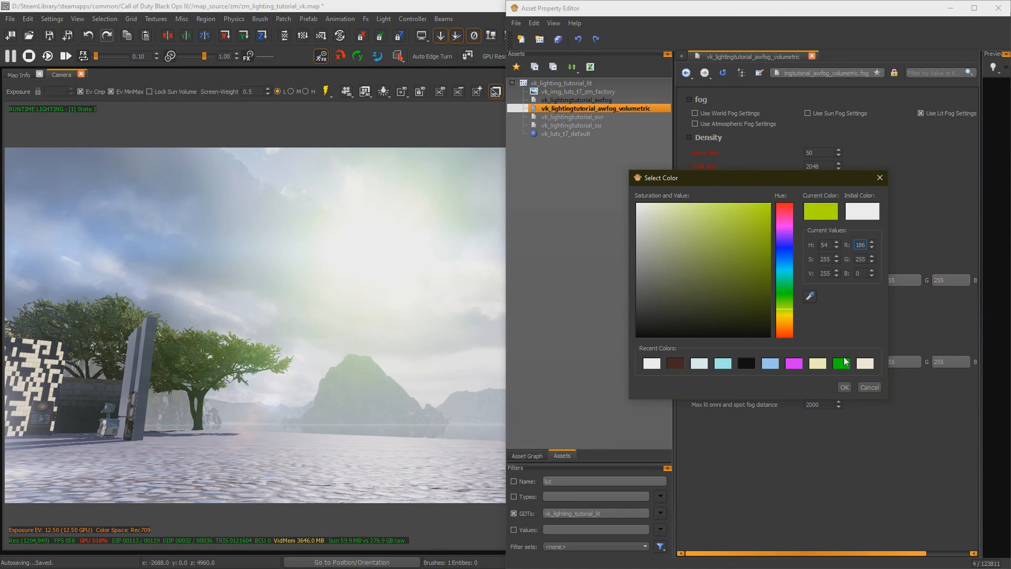